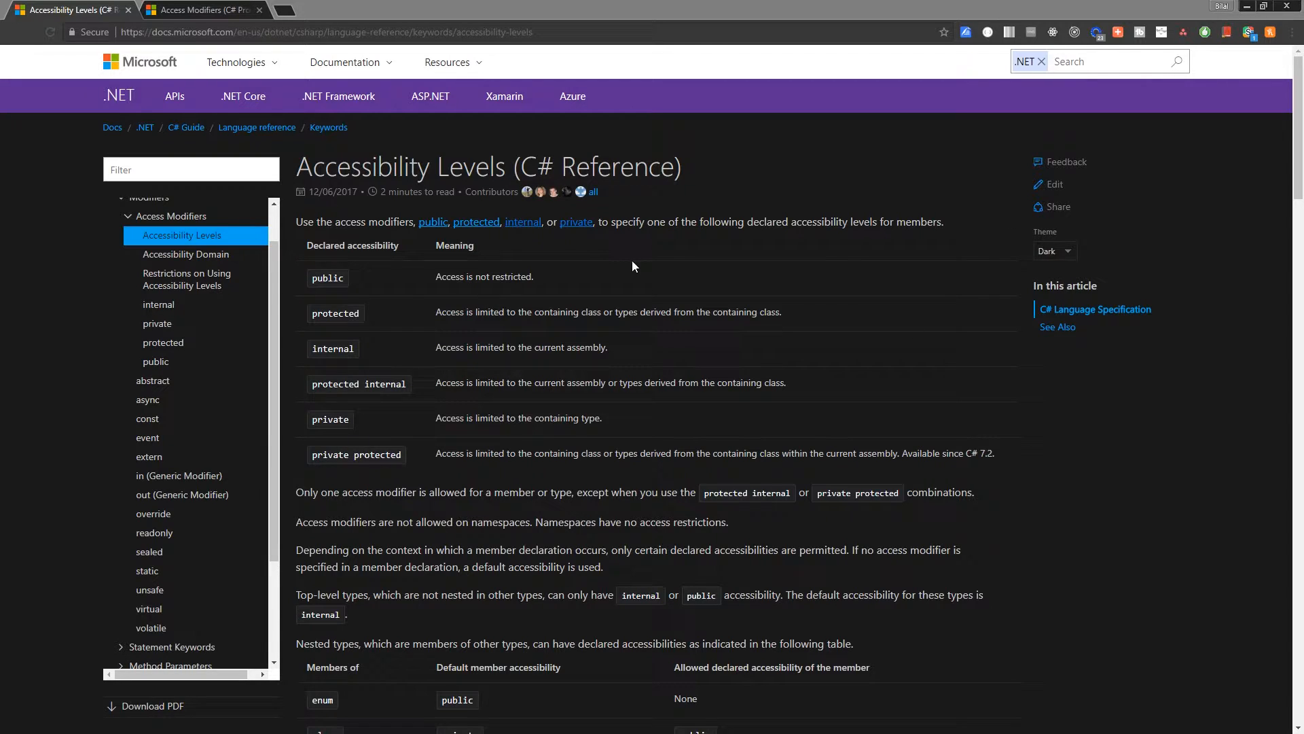
mouse_move(649, 258)
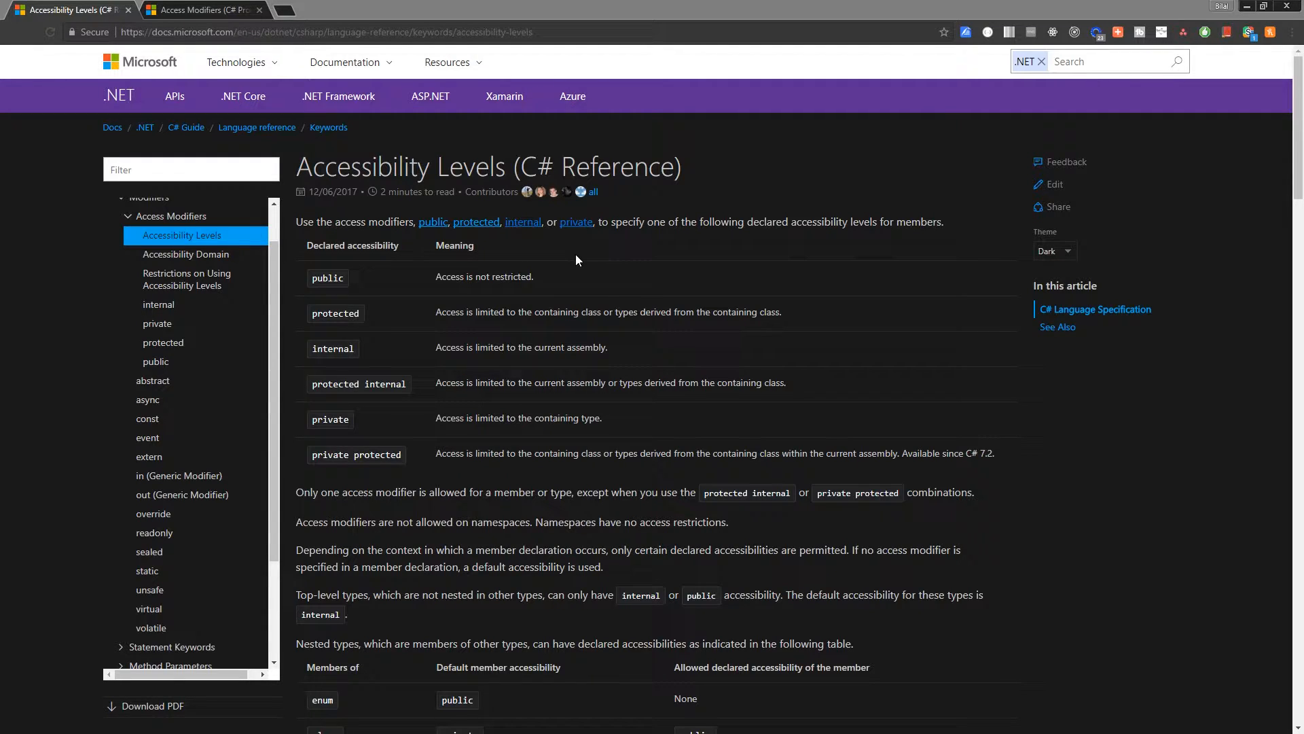
mouse_move(568, 274)
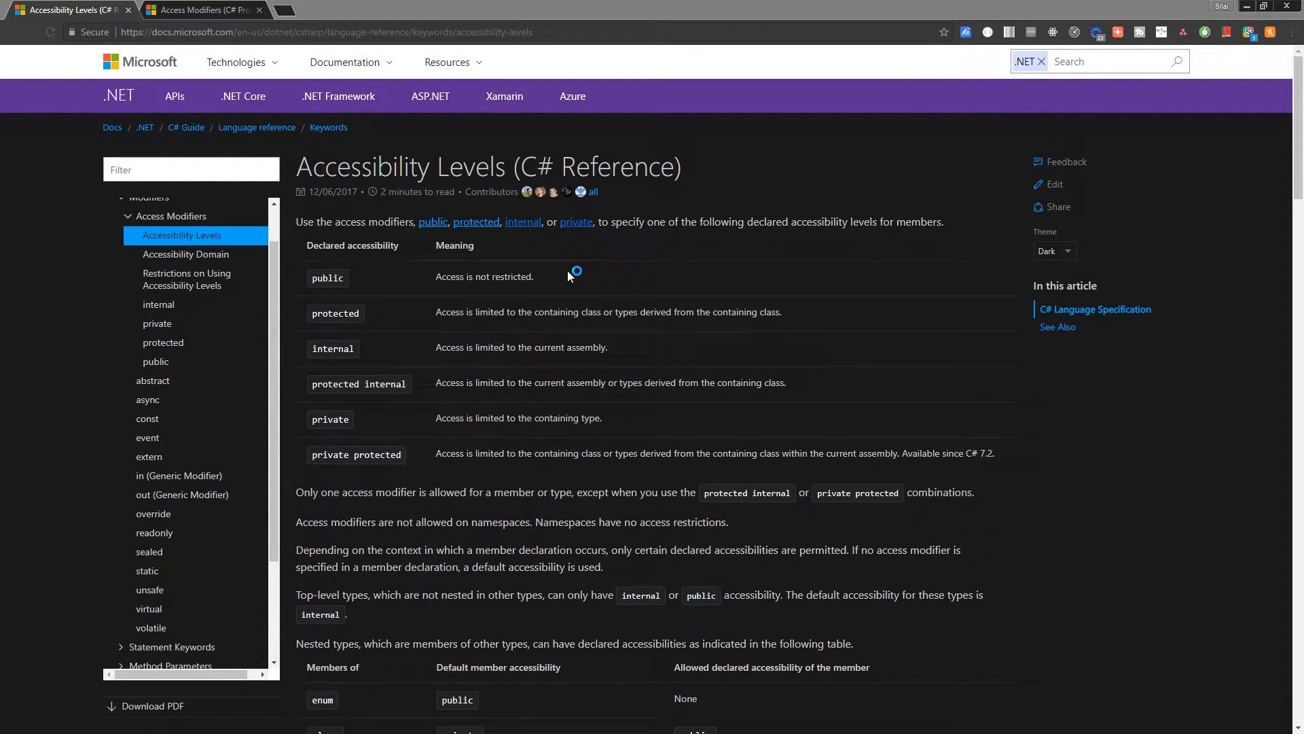
mouse_move(569, 276)
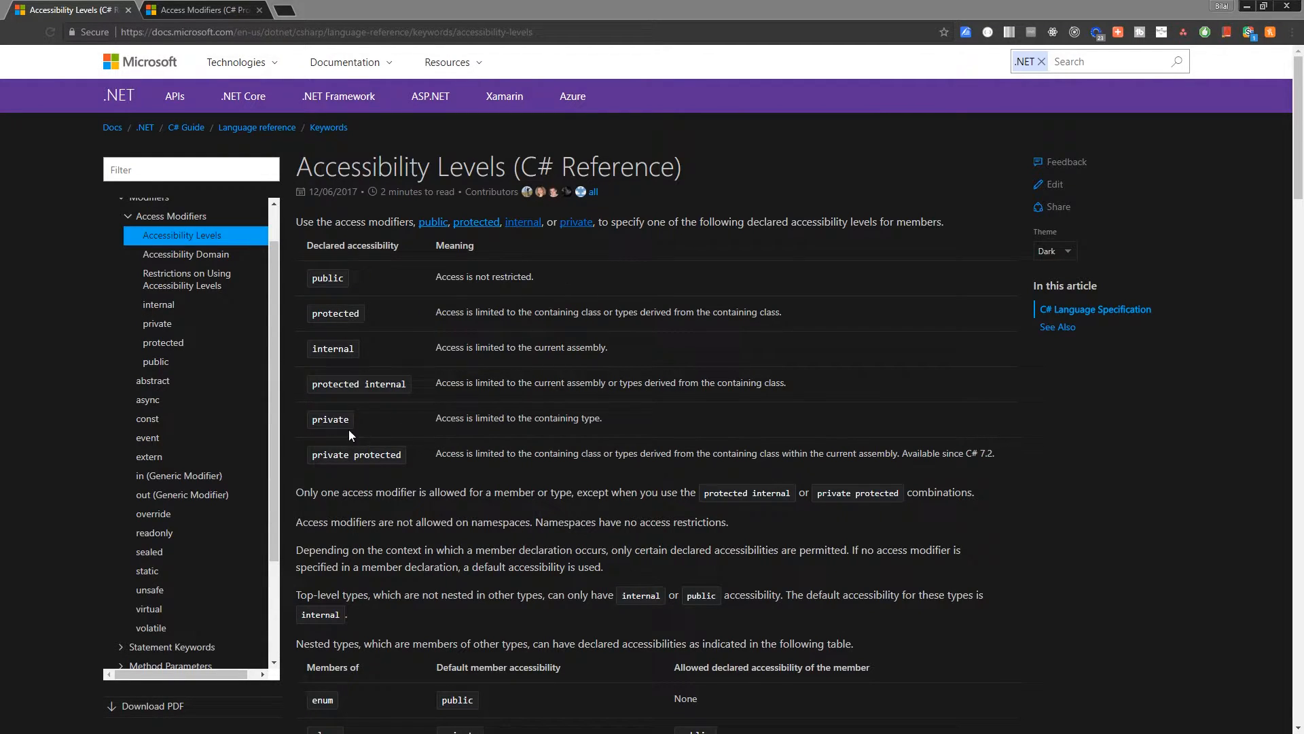
- Finish reading the C# access modifier table in Chrome before switching to Program.cs in Visual Studio
double_click(330, 420)
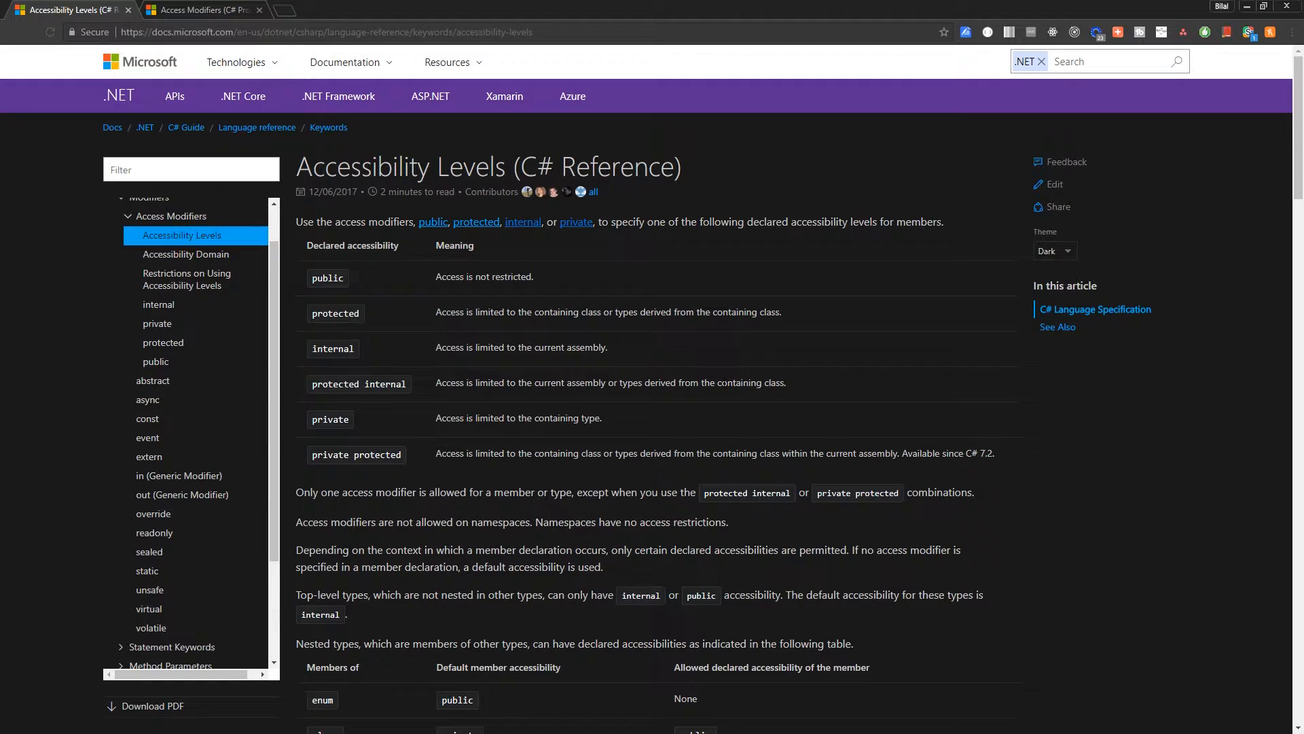
double_click(335, 314)
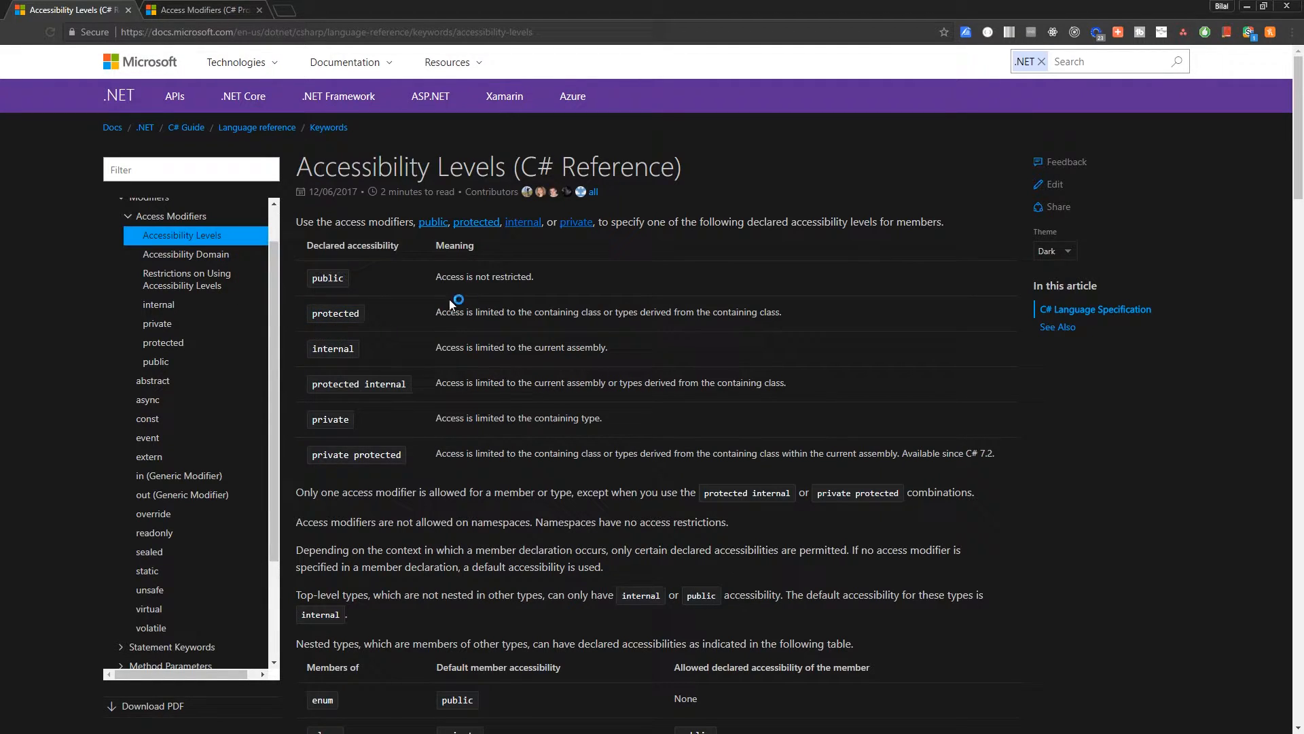
mouse_move(814, 326)
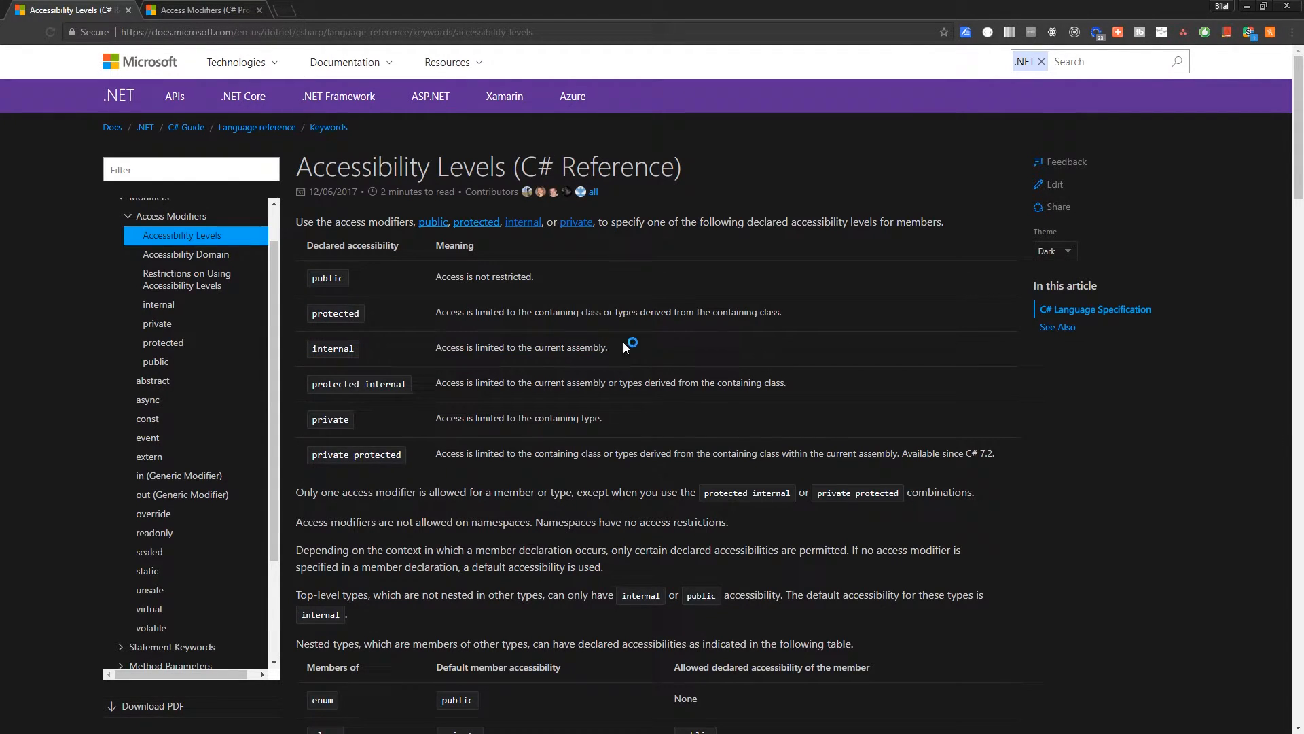
mouse_move(717, 359)
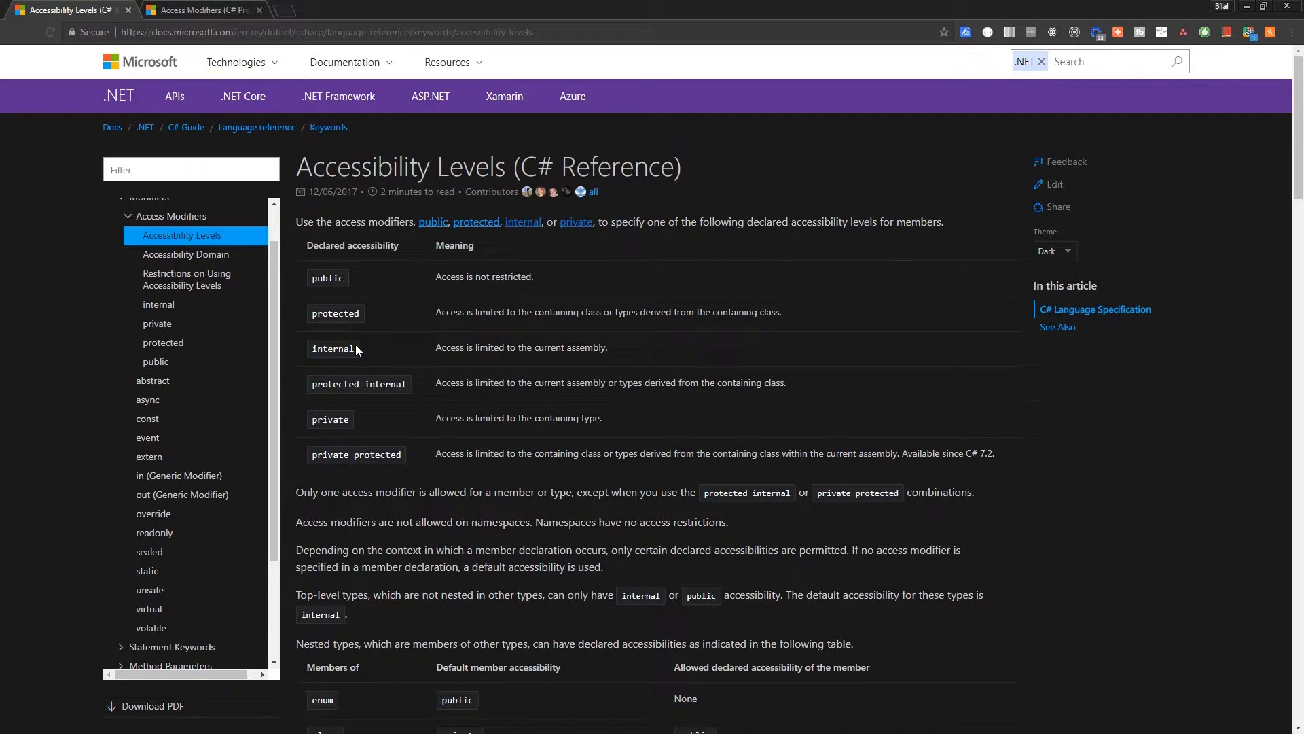
mouse_move(423, 331)
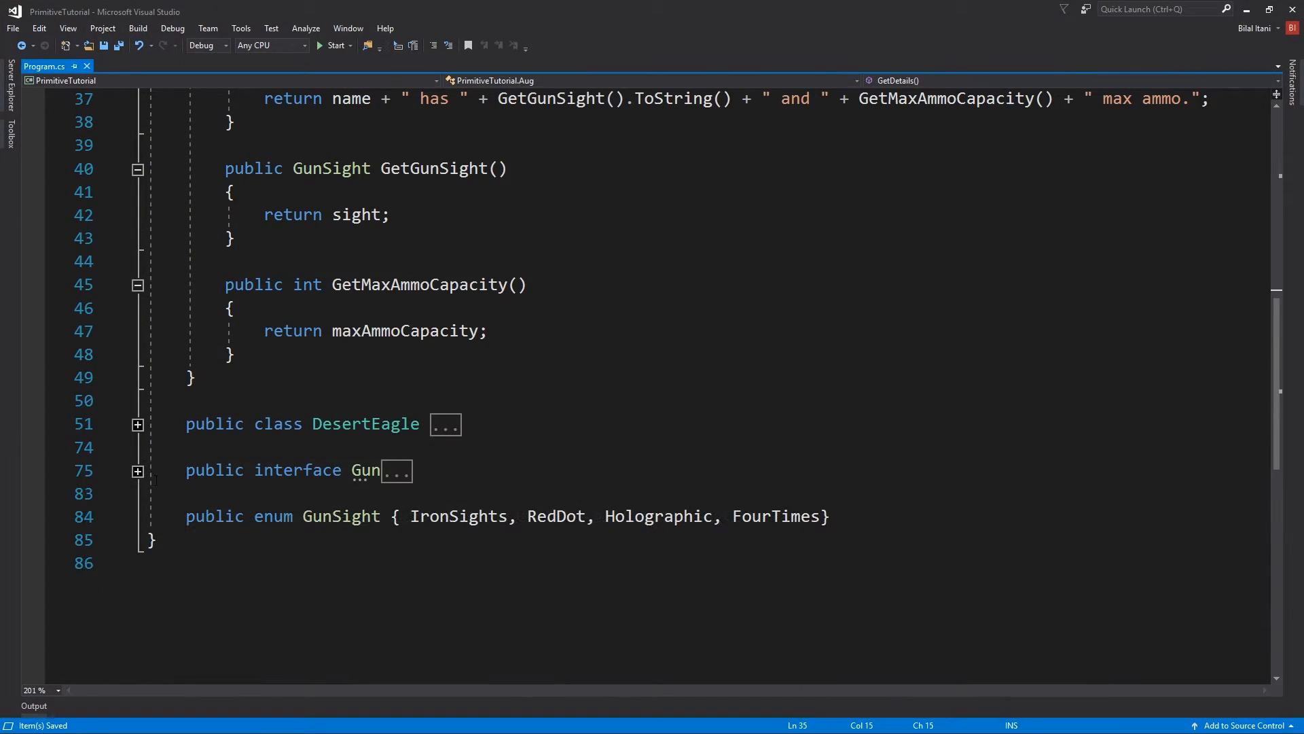
- Add a public class SpaceShip below Program with field public int durability = 10
click(136, 424)
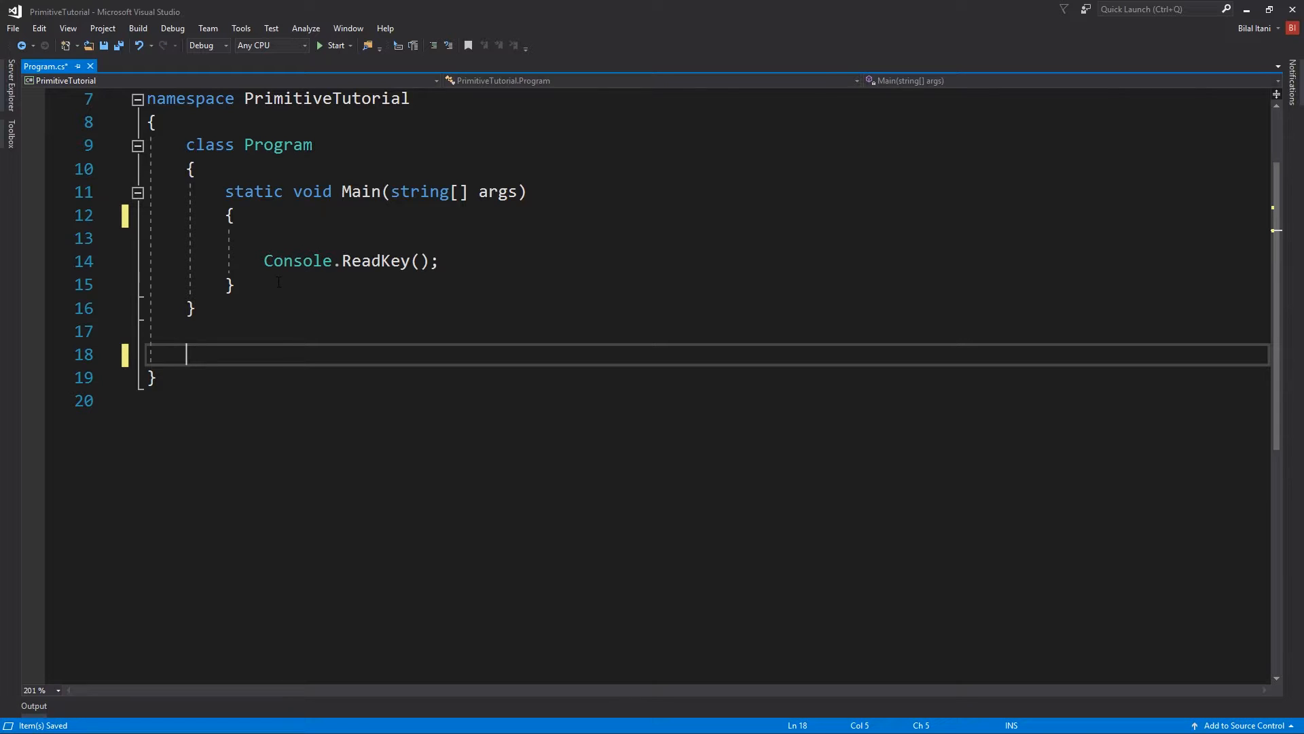
text(public class Sp)
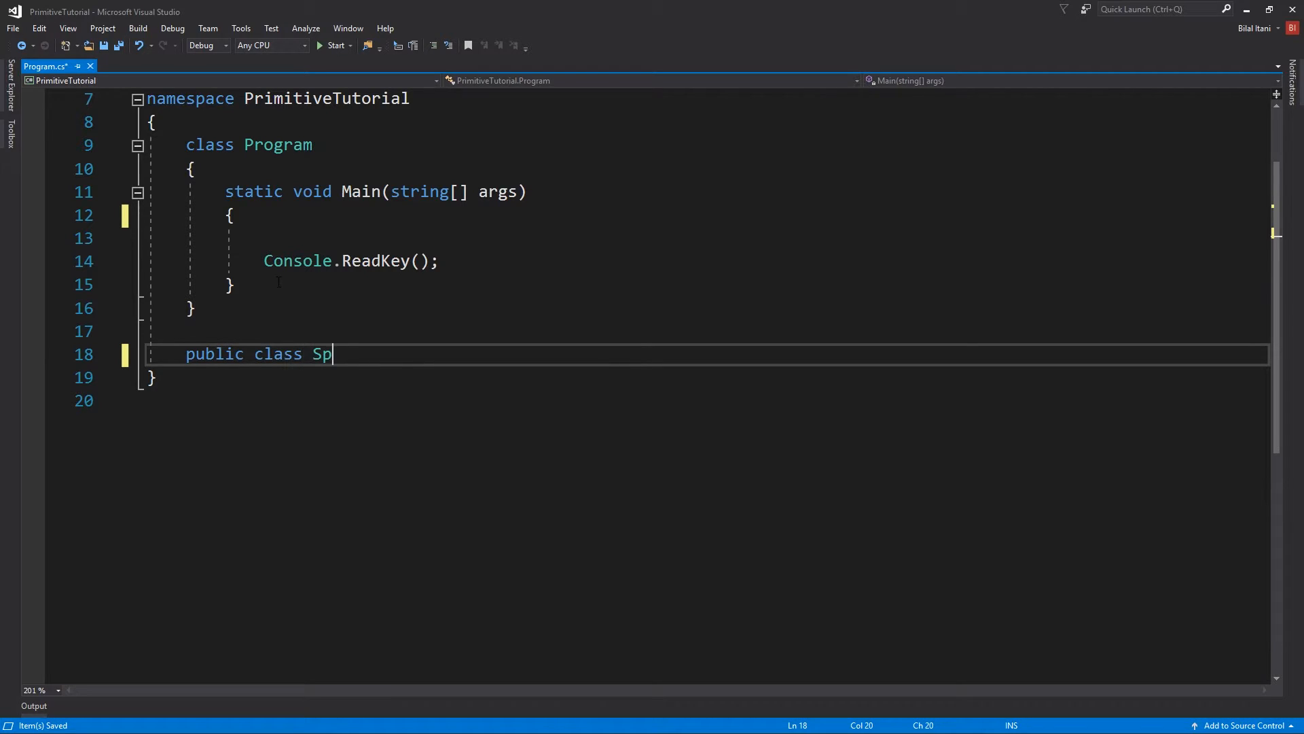
text(aceShip() {)
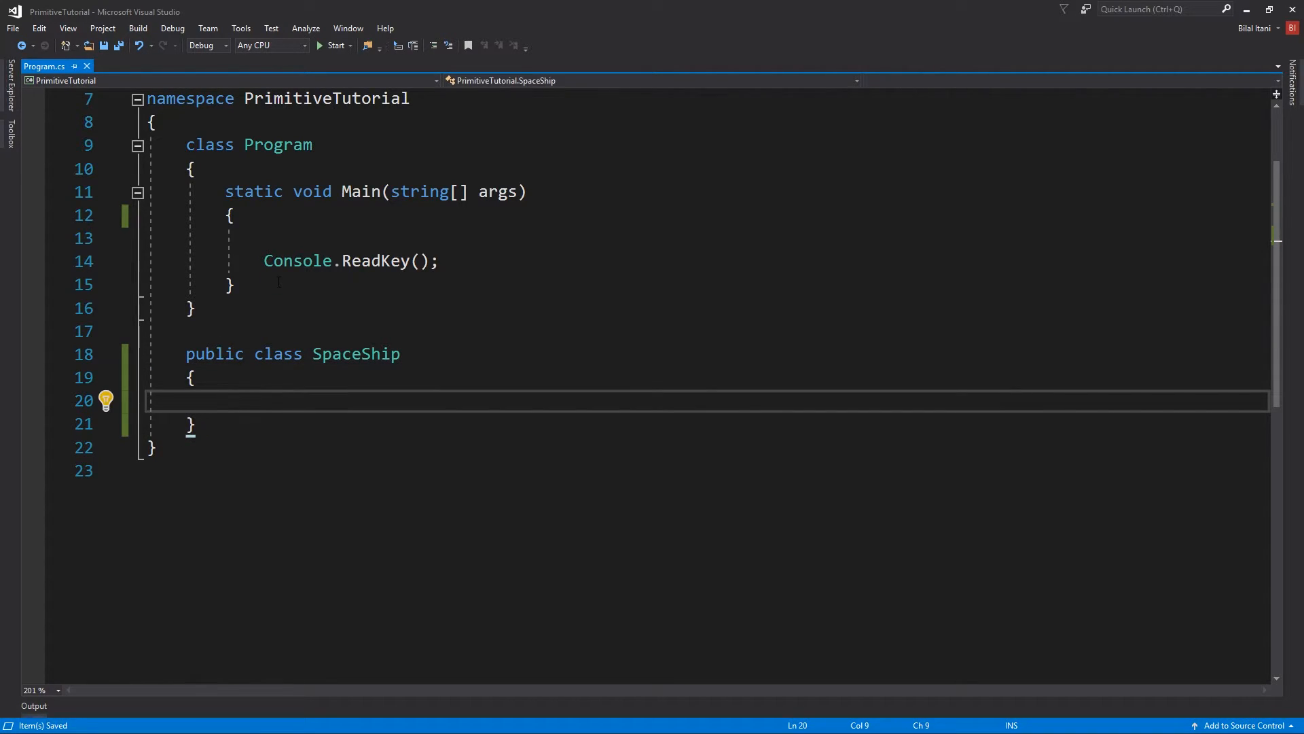
text(public)
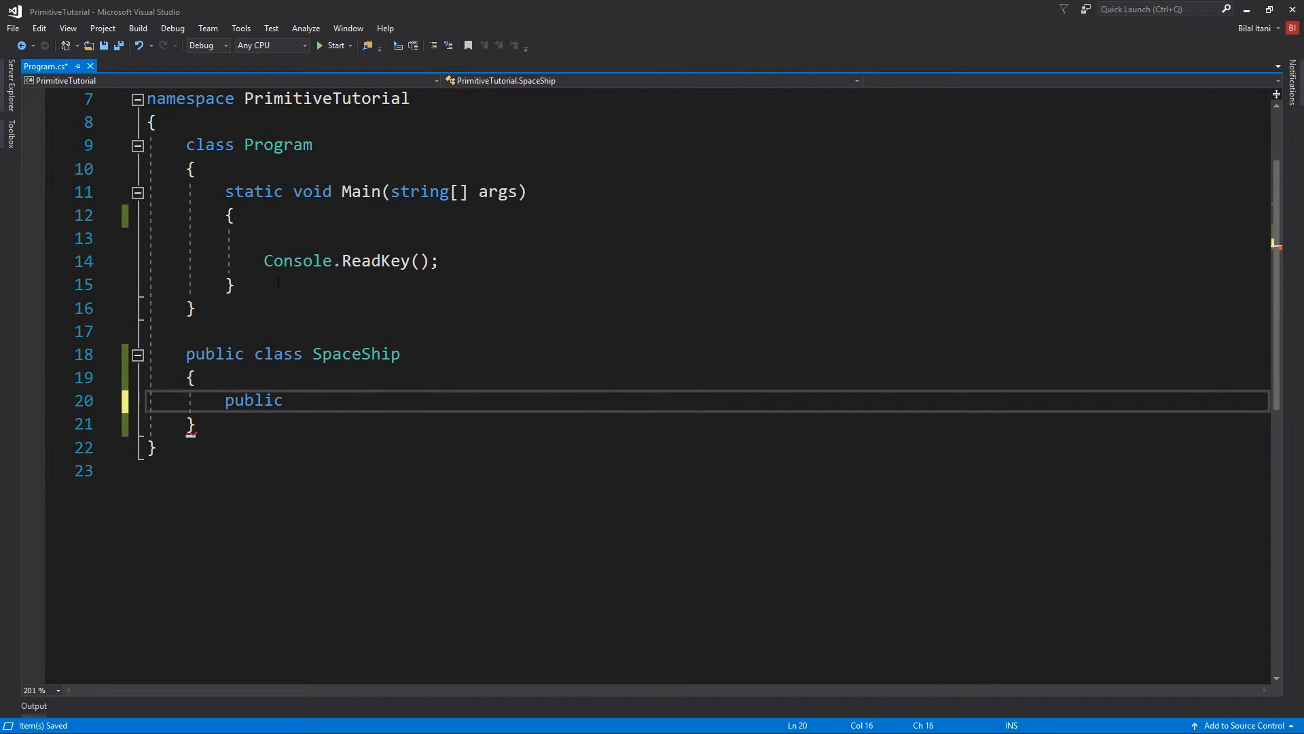
text(int durabil)
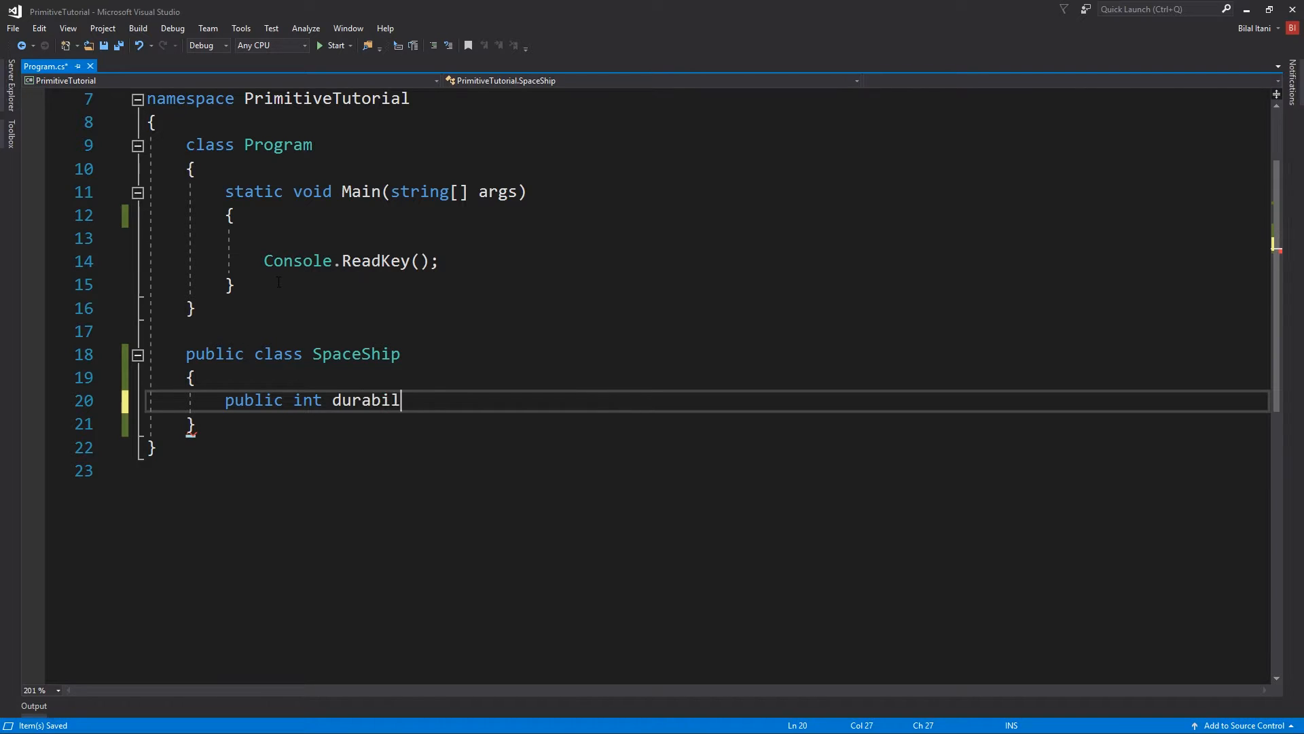
text(ity ;)
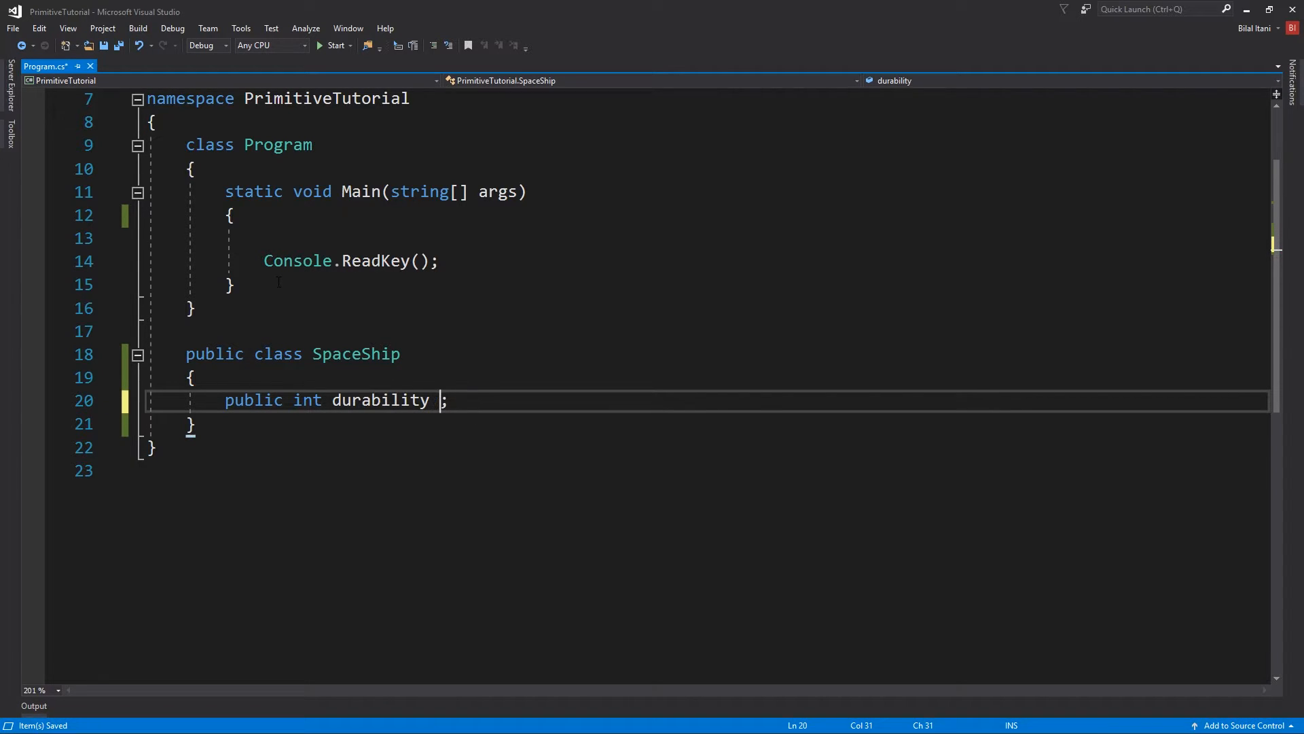
text(= 10)
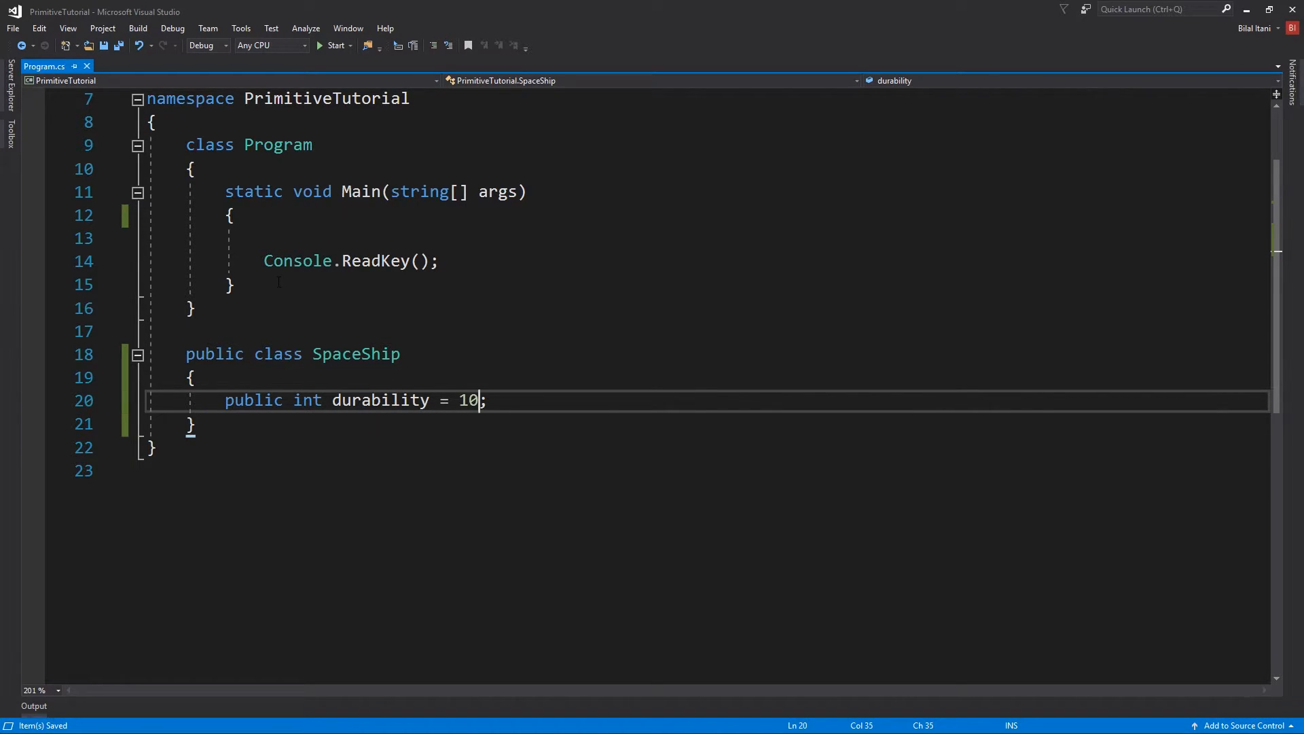
key(enter)
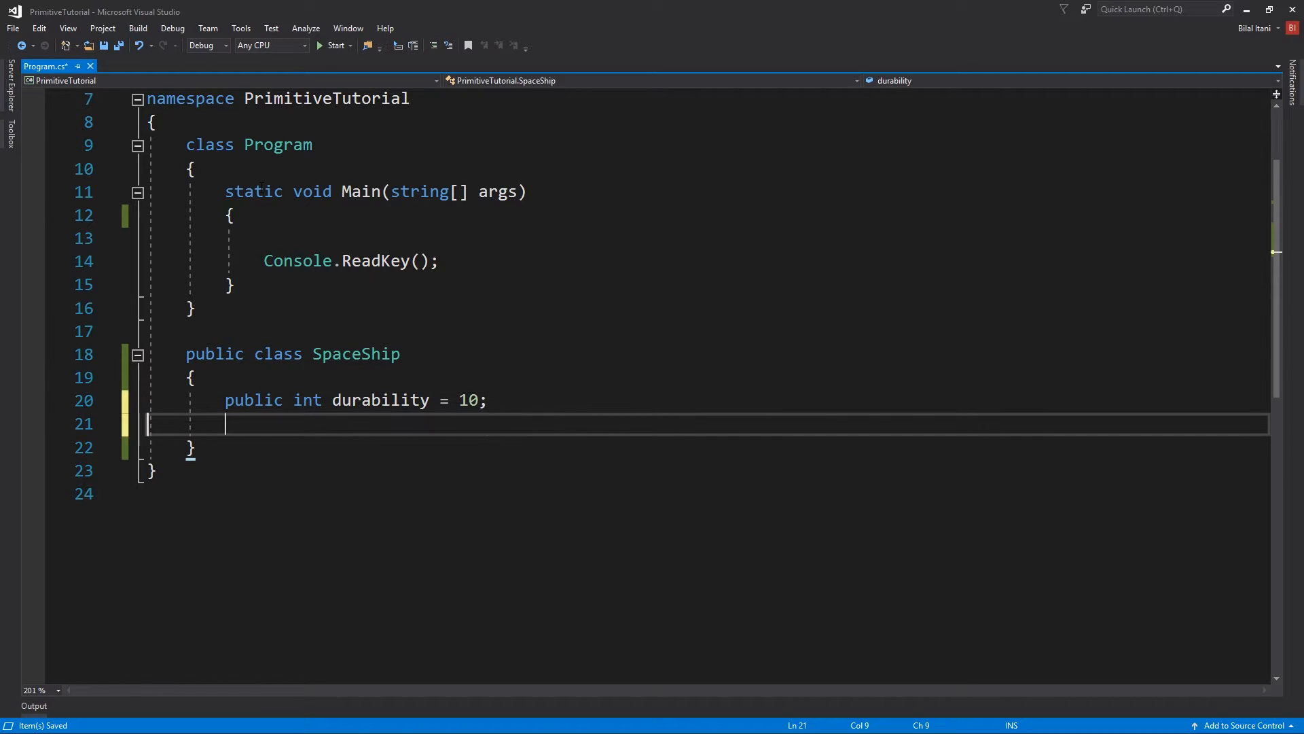
key(backspace)
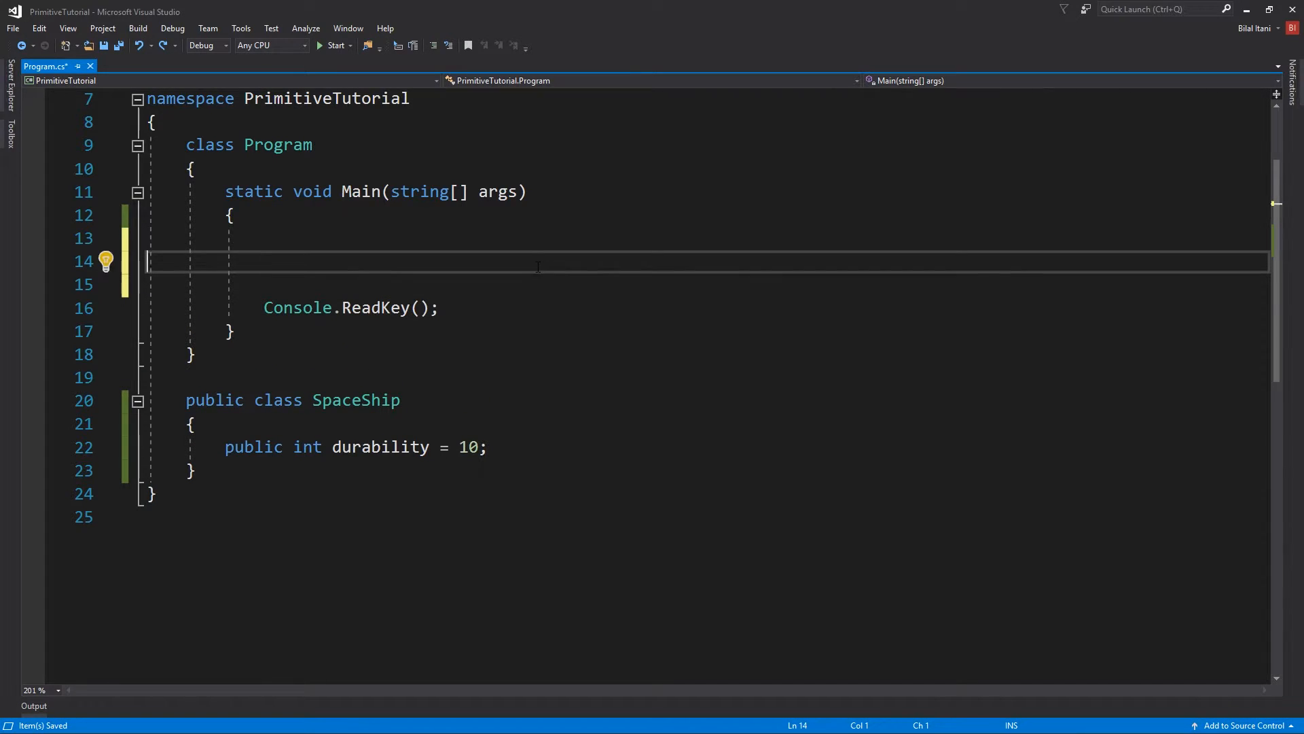
- In Main, create var spaceShip = new SpaceShip() and write Console.WriteLine(spaceShip.durability)
key(Backspace)
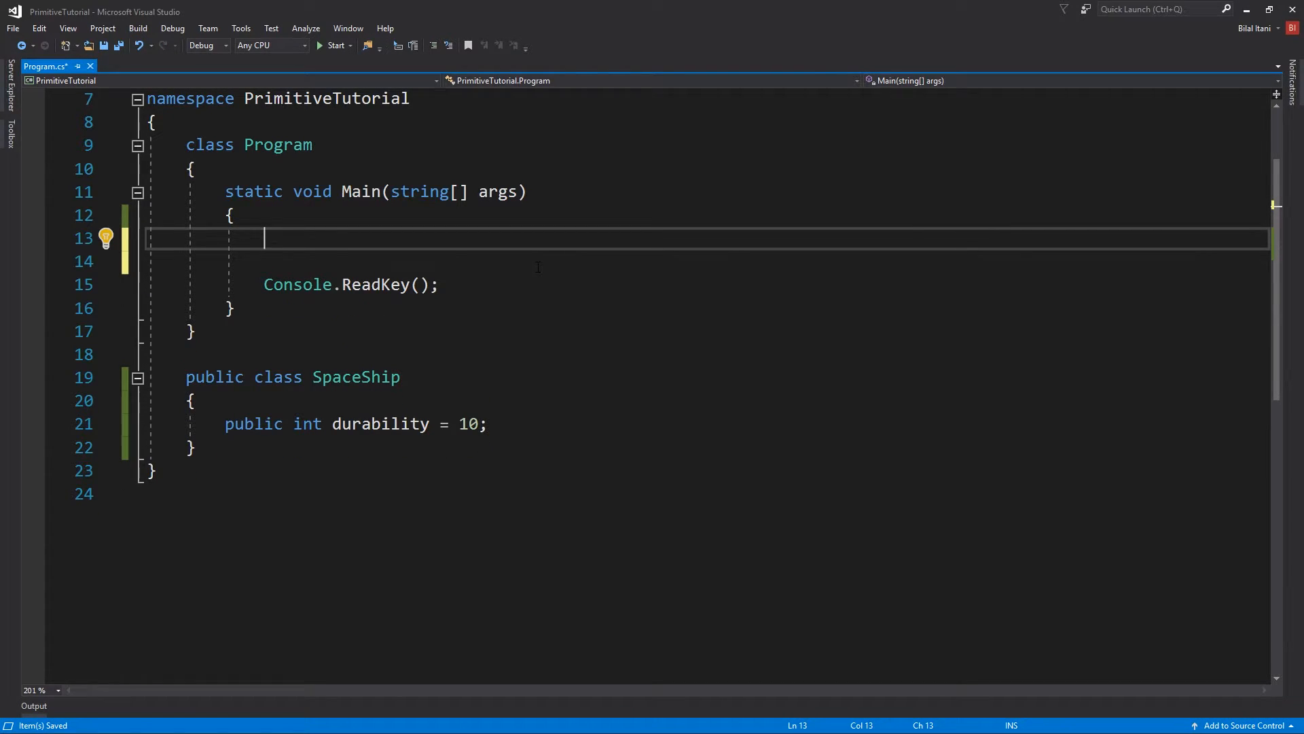
text(var spaceShip)
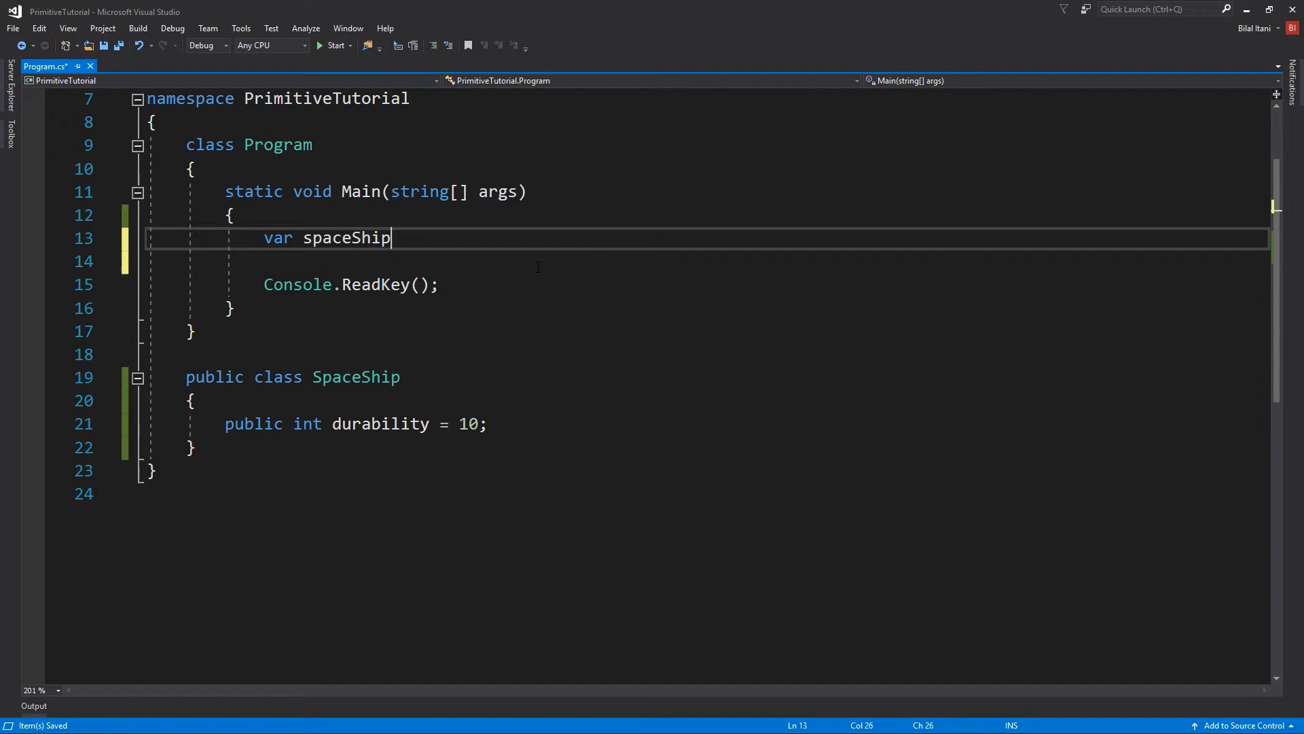
text(= new SpaceShip();)
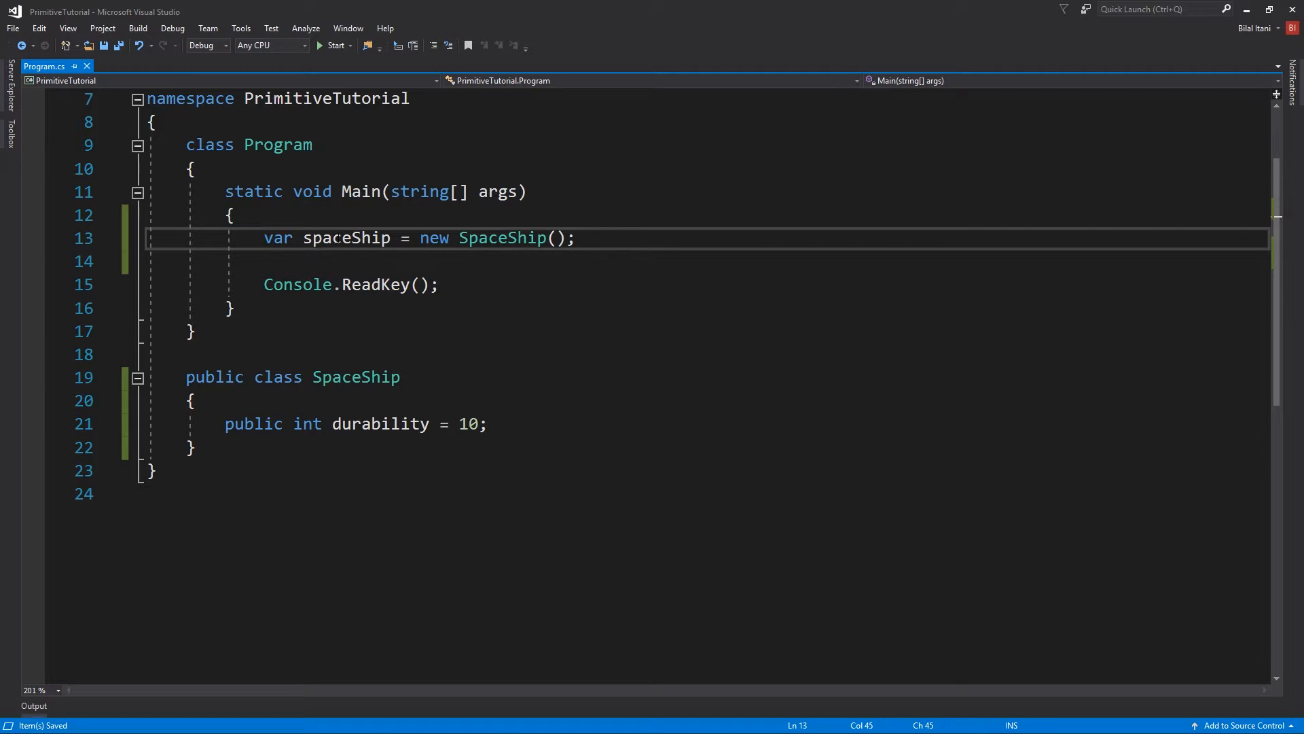
key(Enter)
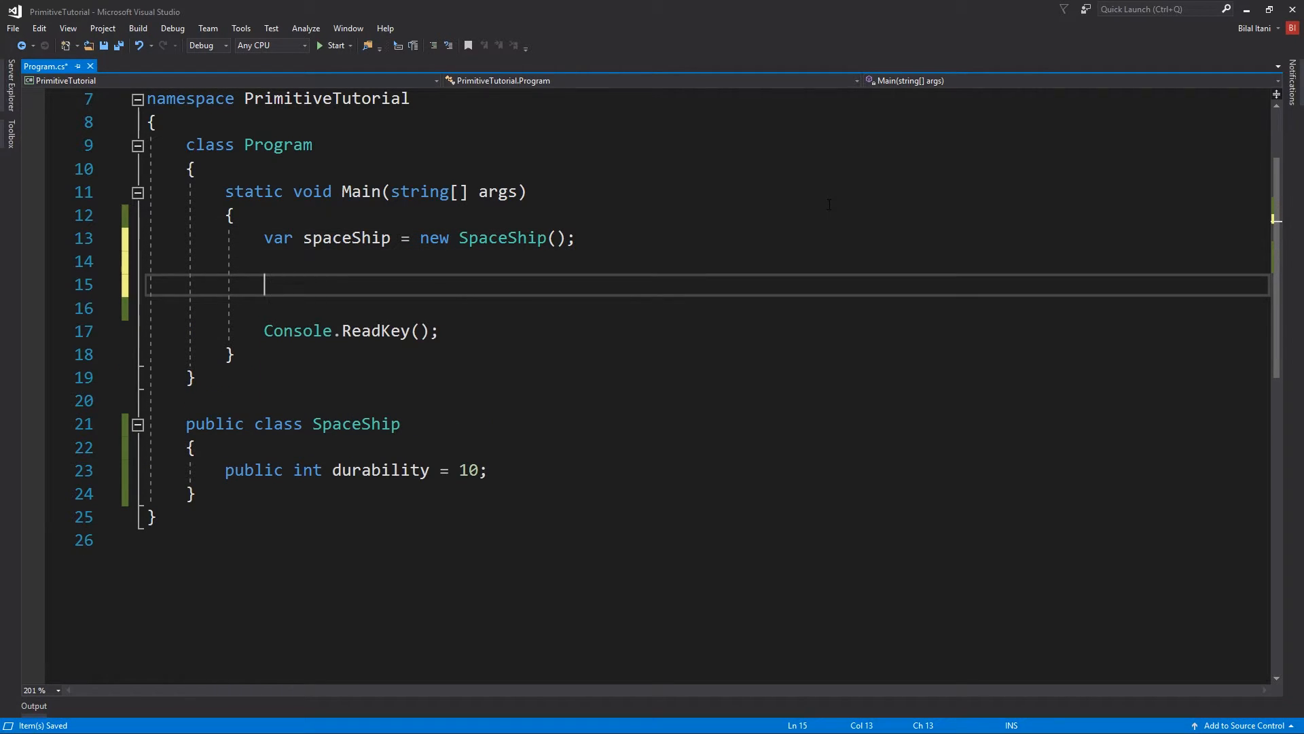
text(Console.WriteLine(sp)
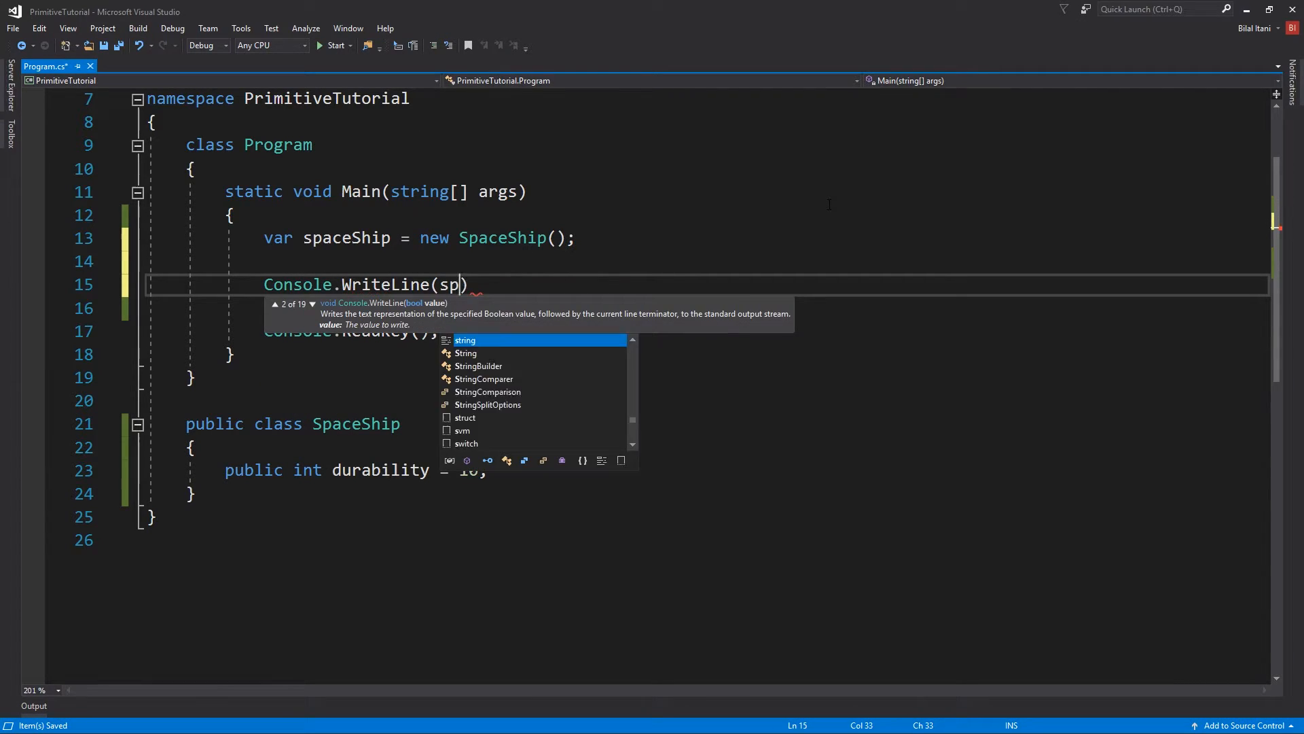
text(aces)
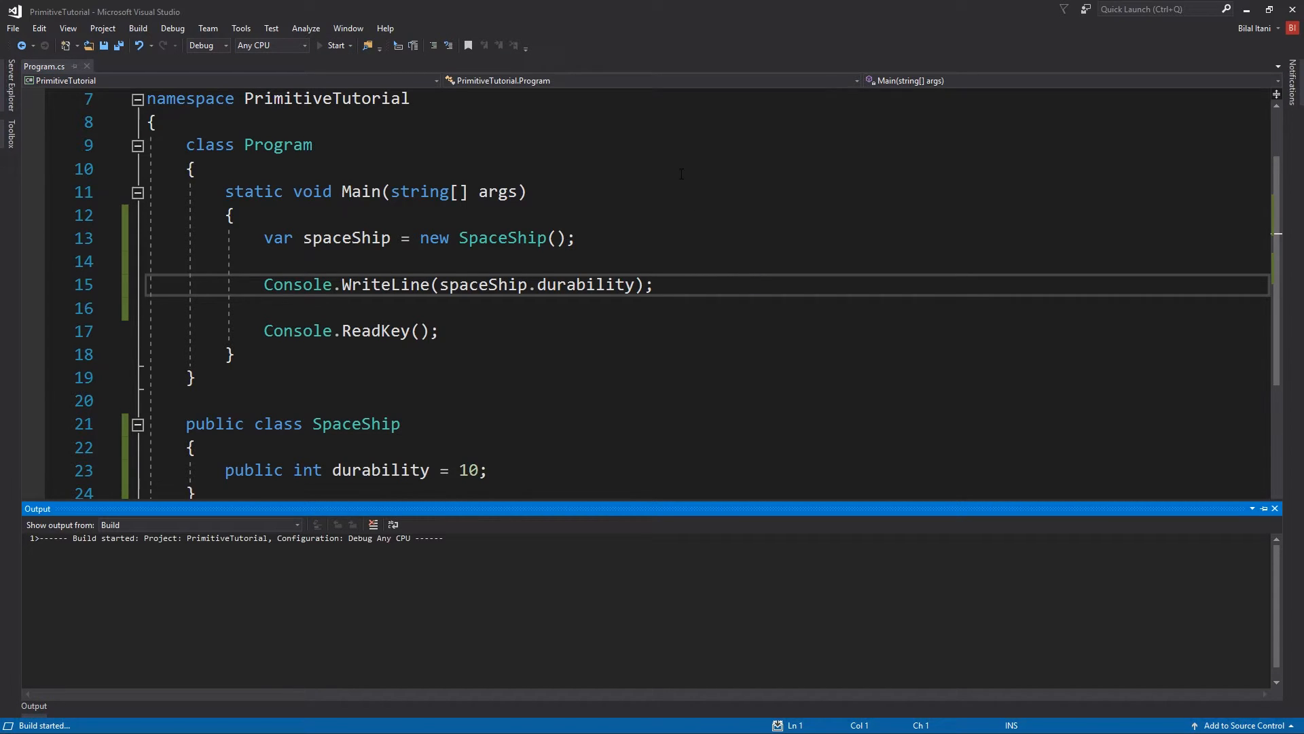
- Run the program, confirm the console prints 10, and close the console window
click(336, 45)
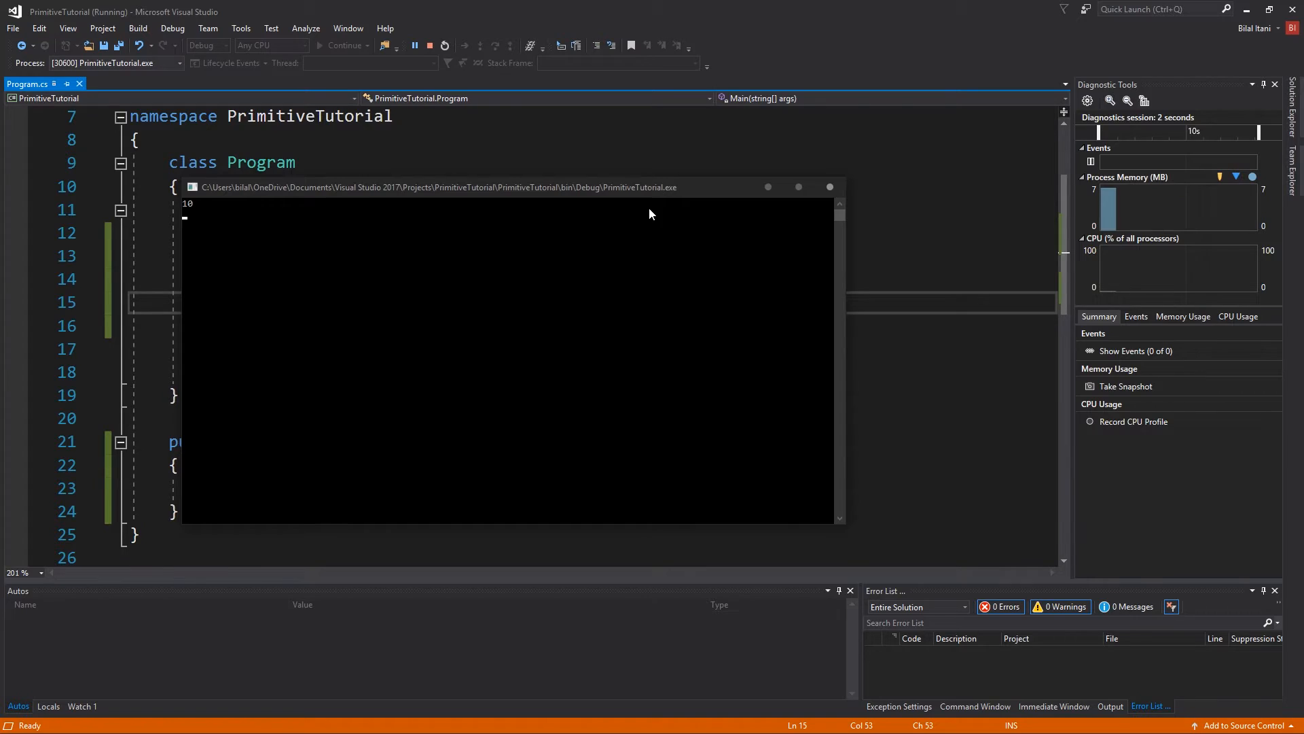
click(428, 46)
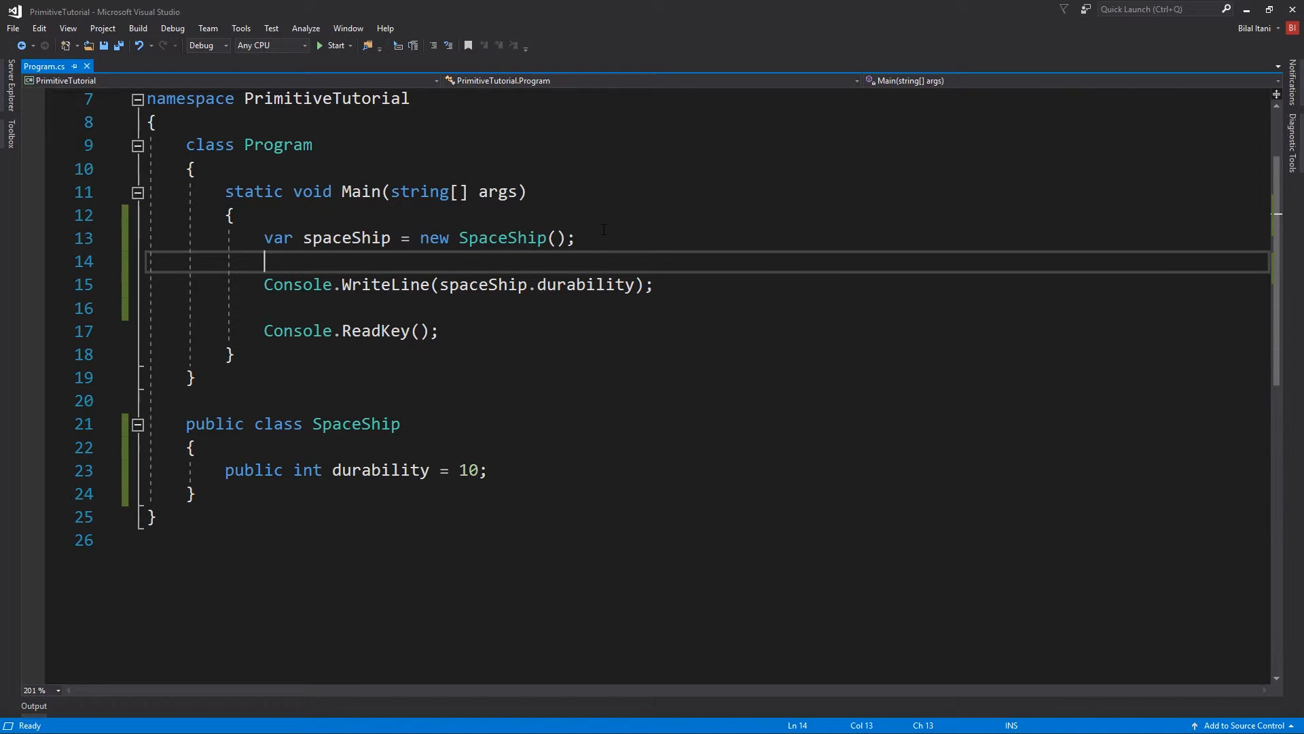
- Change the durability field from public to private, making Main's spaceShip.durability inaccessible
double_click(254, 470)
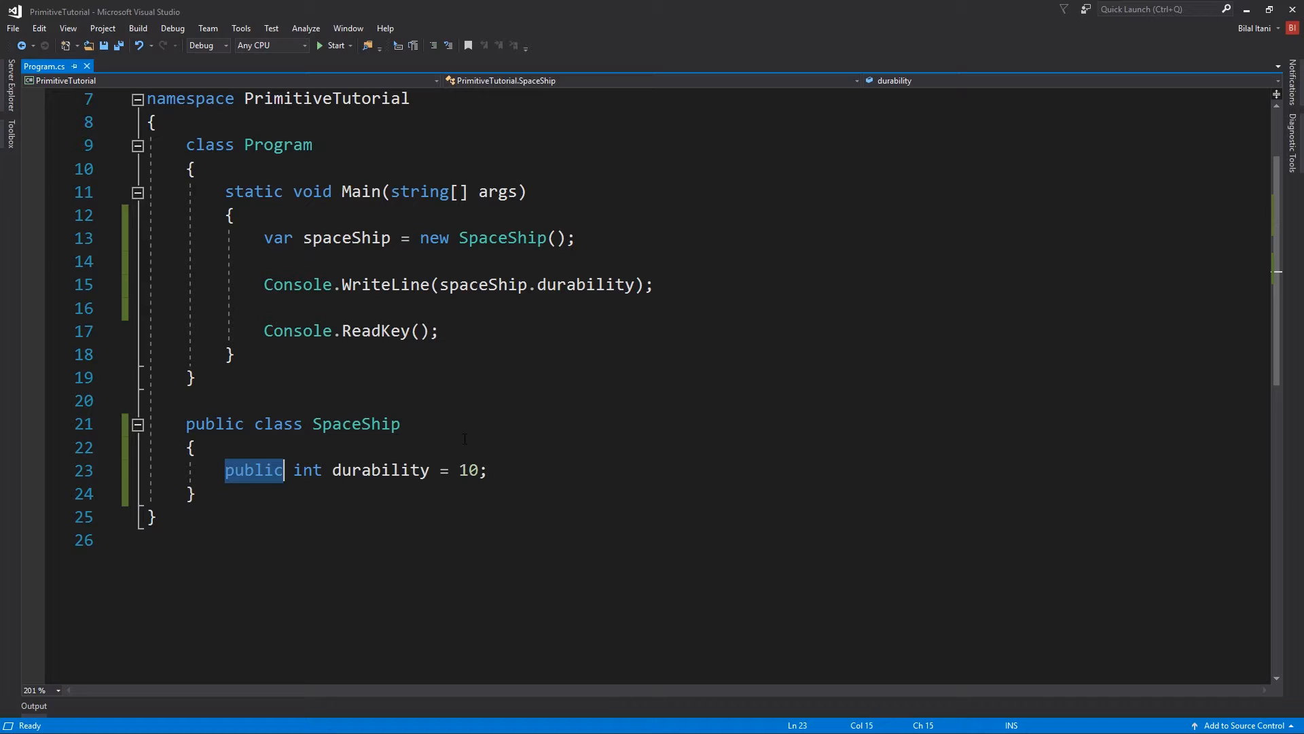
text(private)
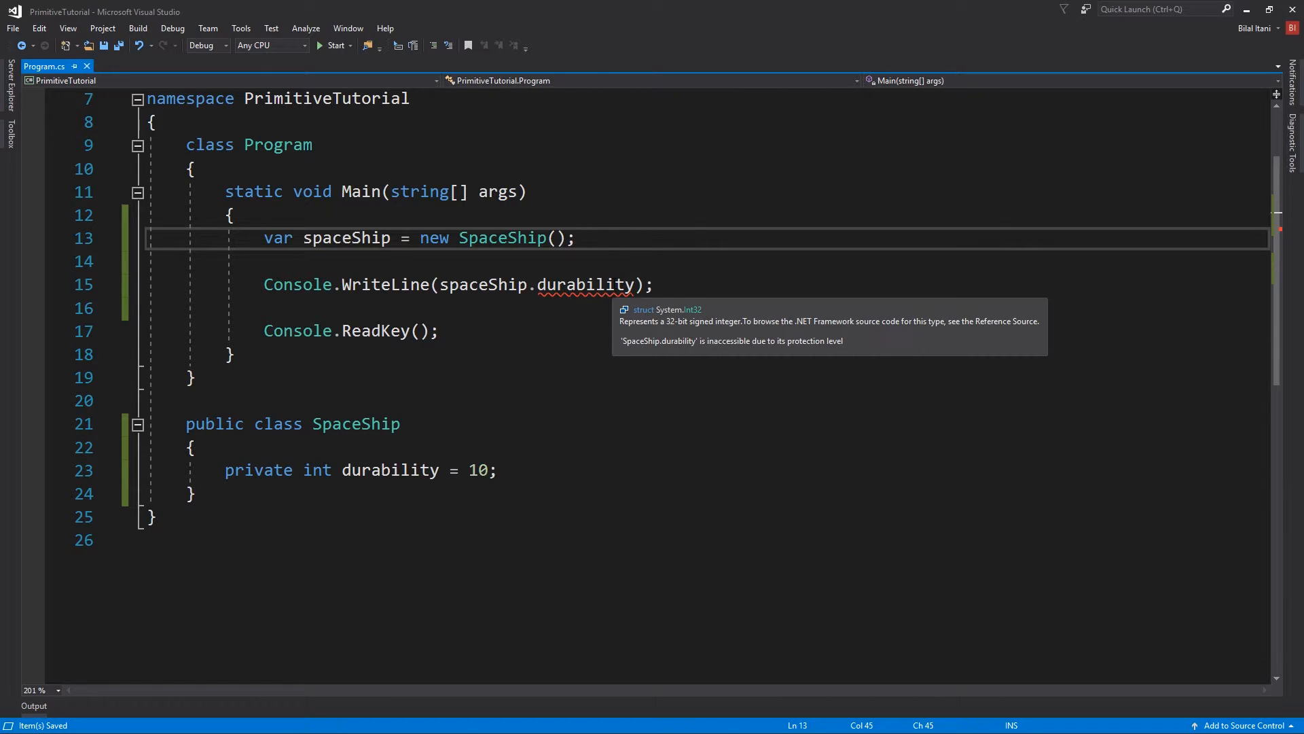
click(235, 470)
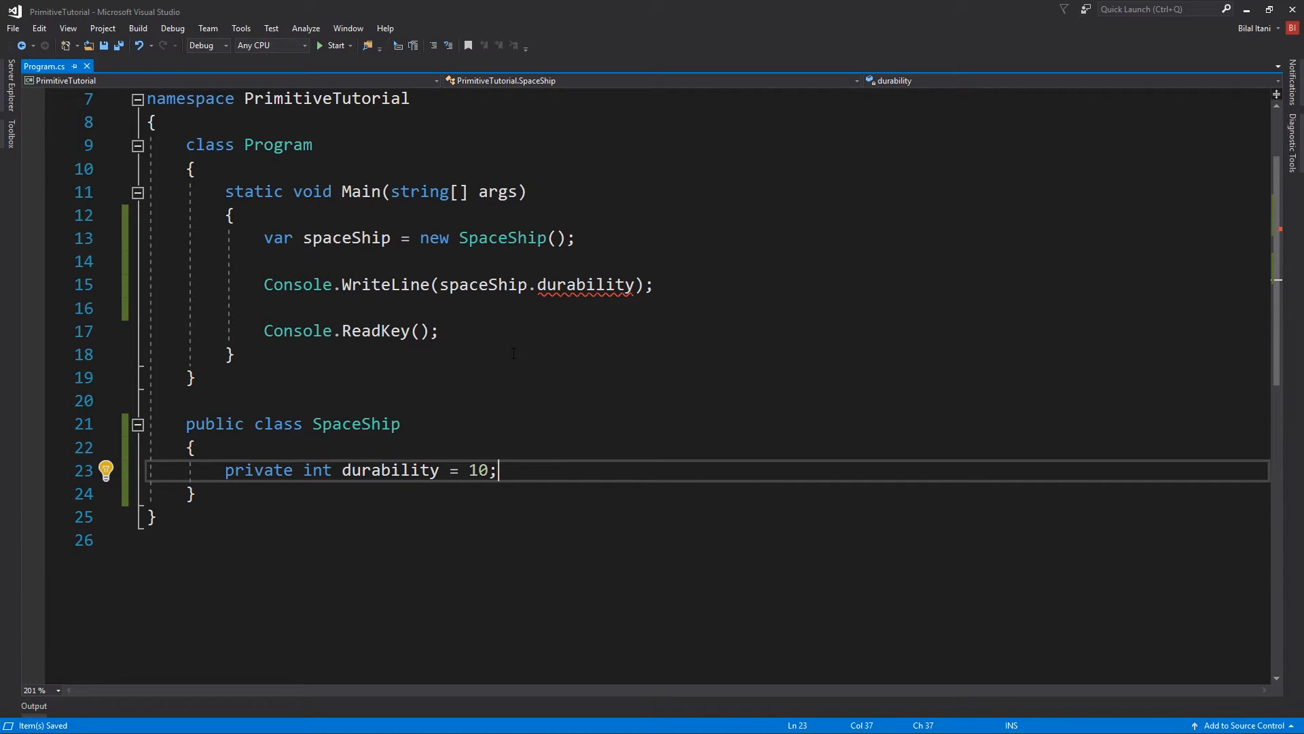
- Add public void PrintDurability() writing durability to the console, and make the field protected
text(publ)
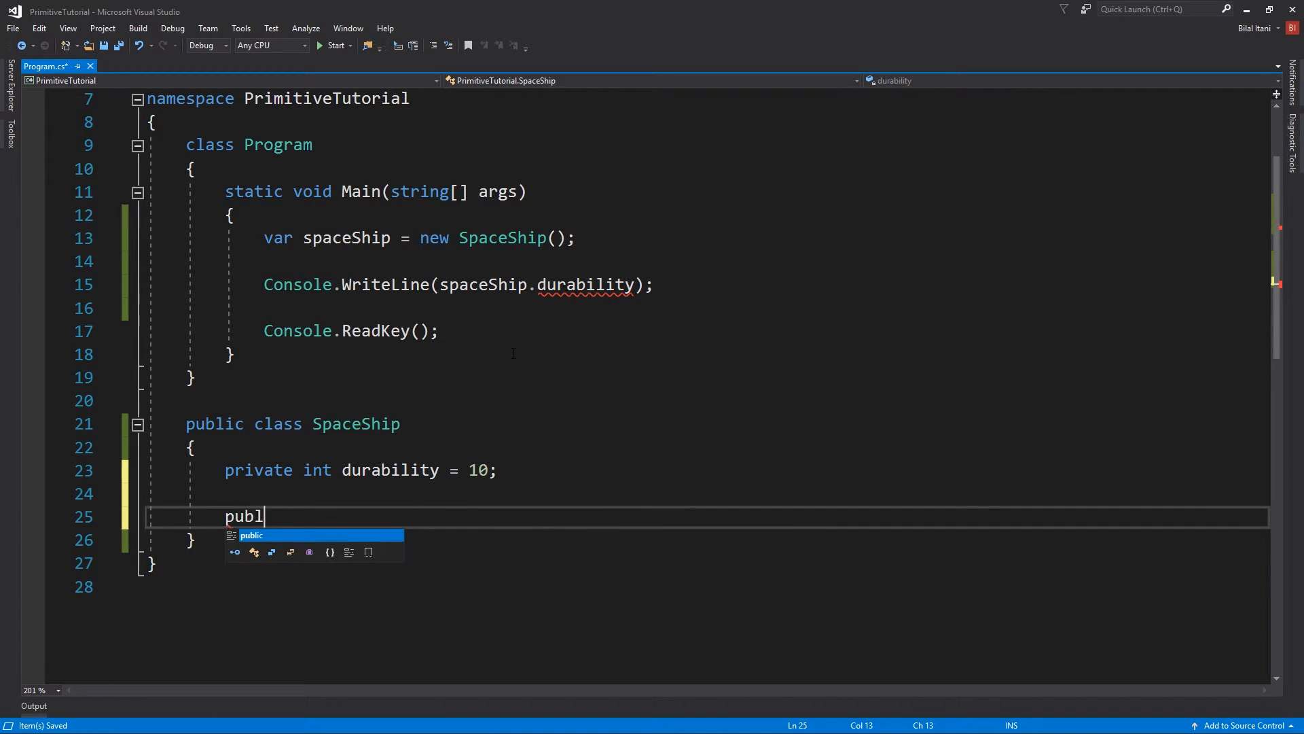
text(ic void Pri)
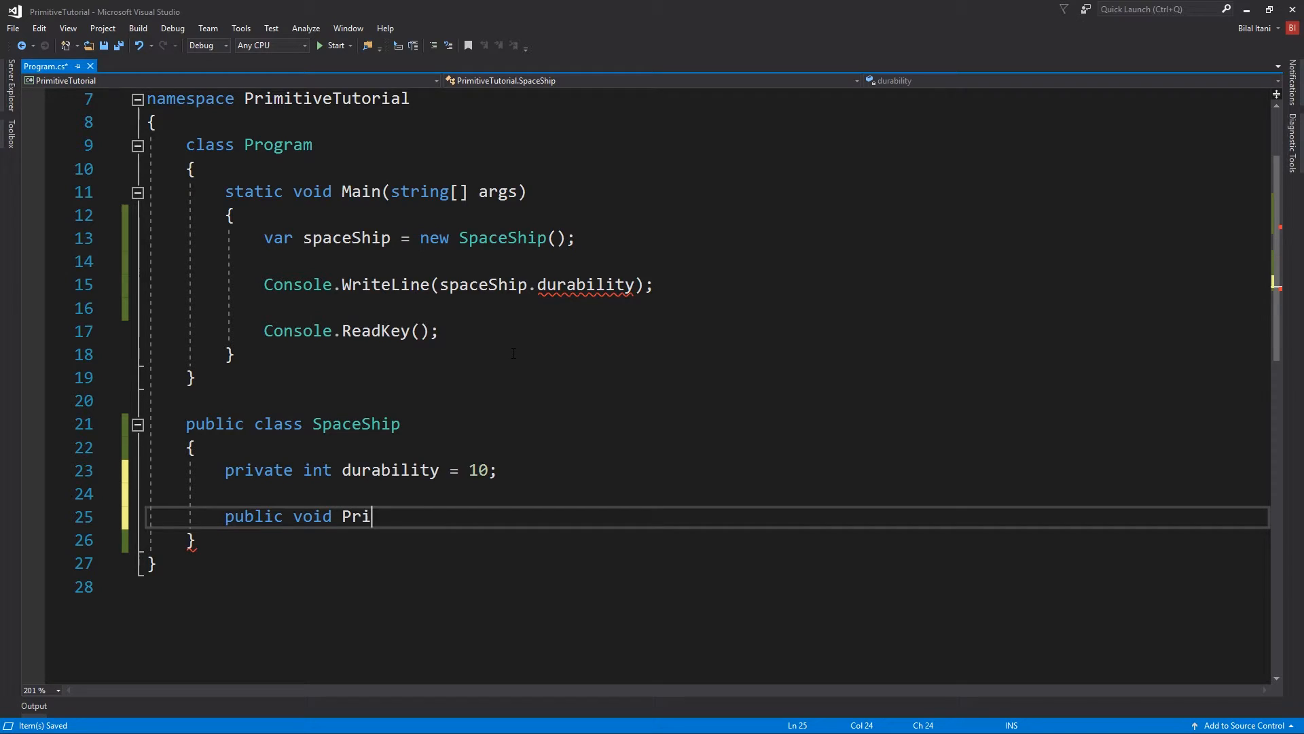
text(ntDurability())
text(Console.WriteLine(durability);)
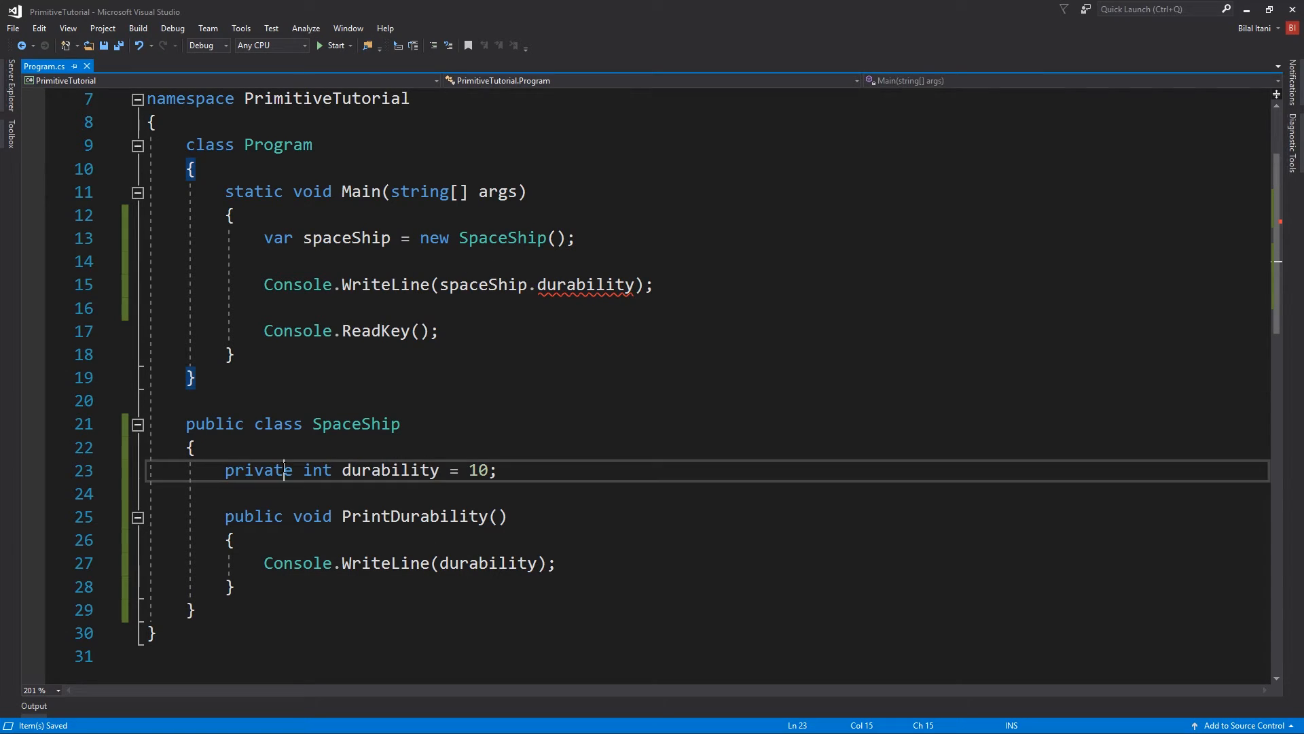
text(protec)
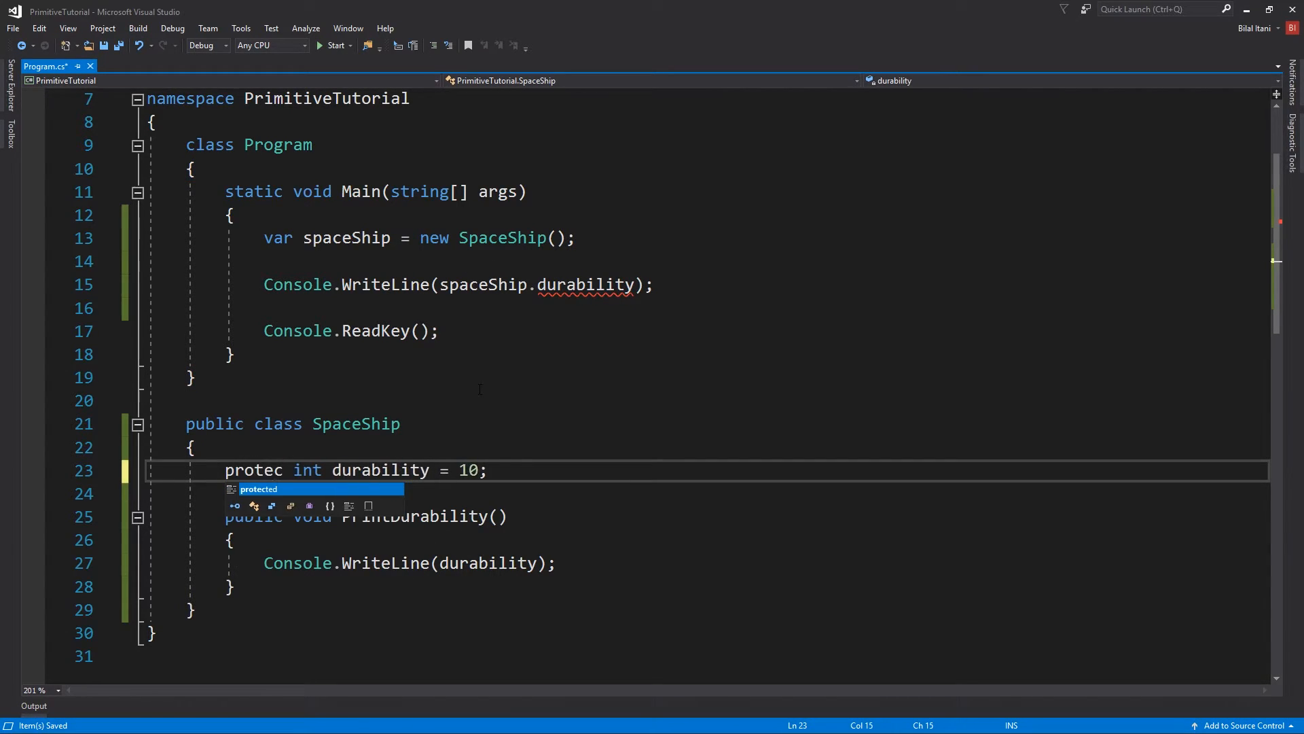
key(Tab)
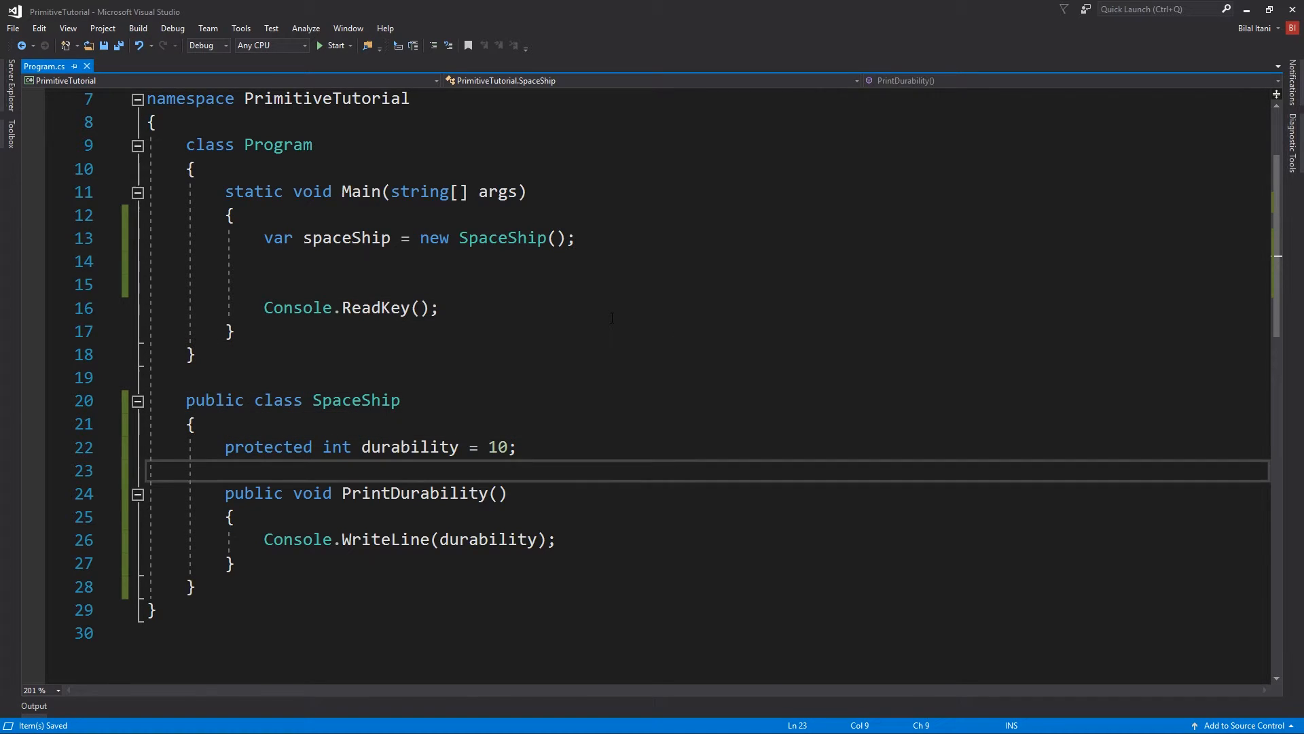
- Replace Main's direct durability print with a call to spaceShip.PrintDurability()
text(s)
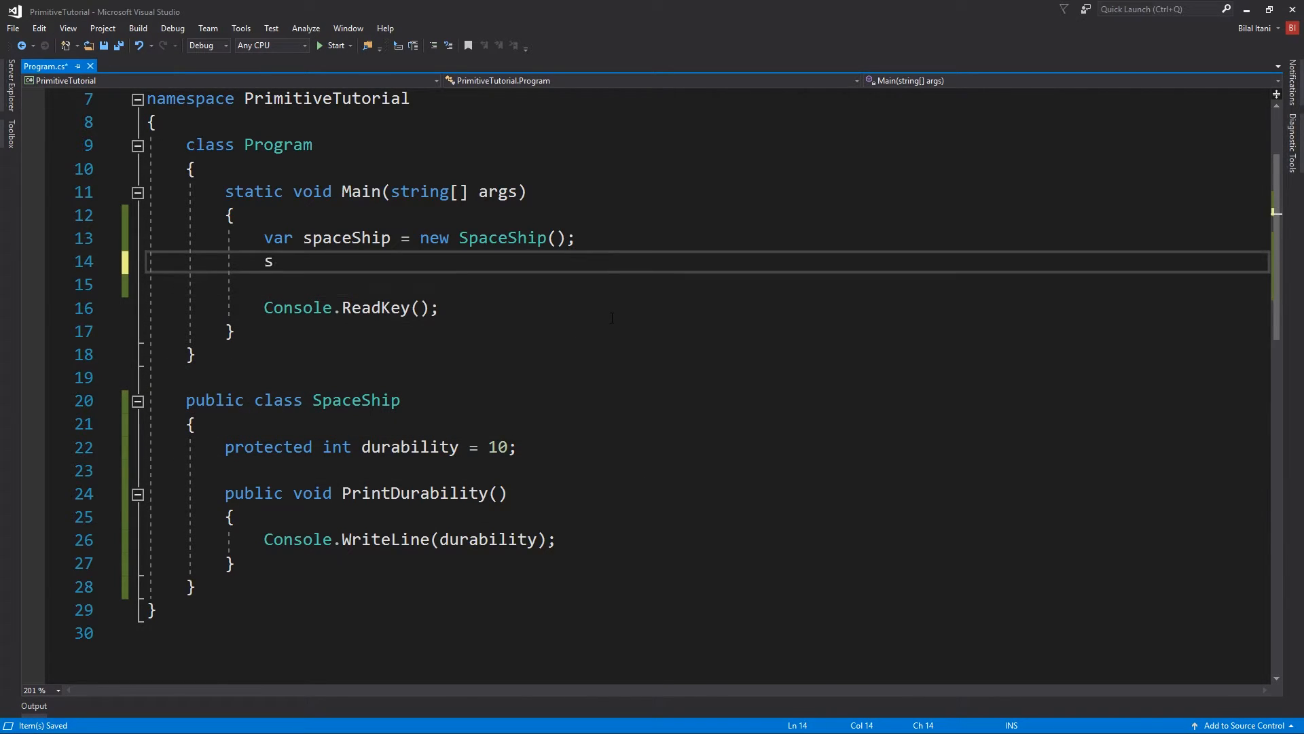
text(paceShip.PrintDurability)
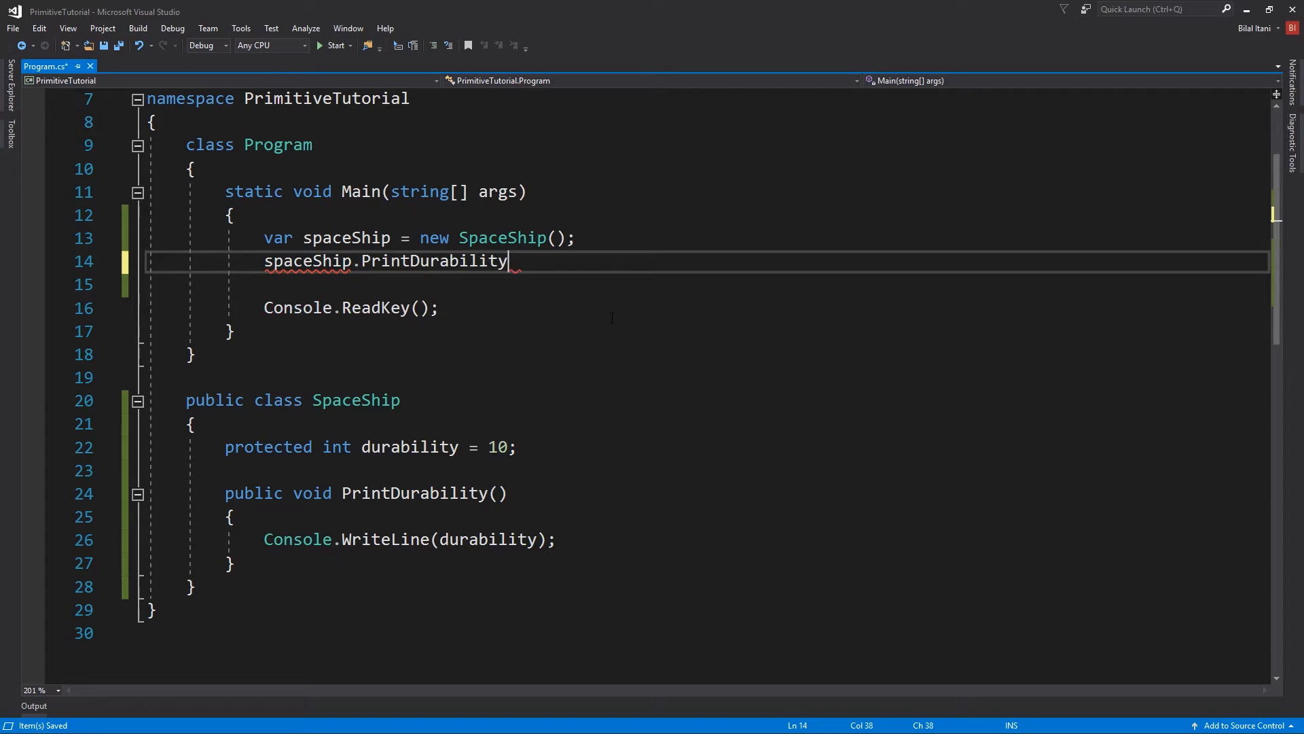
text(();)
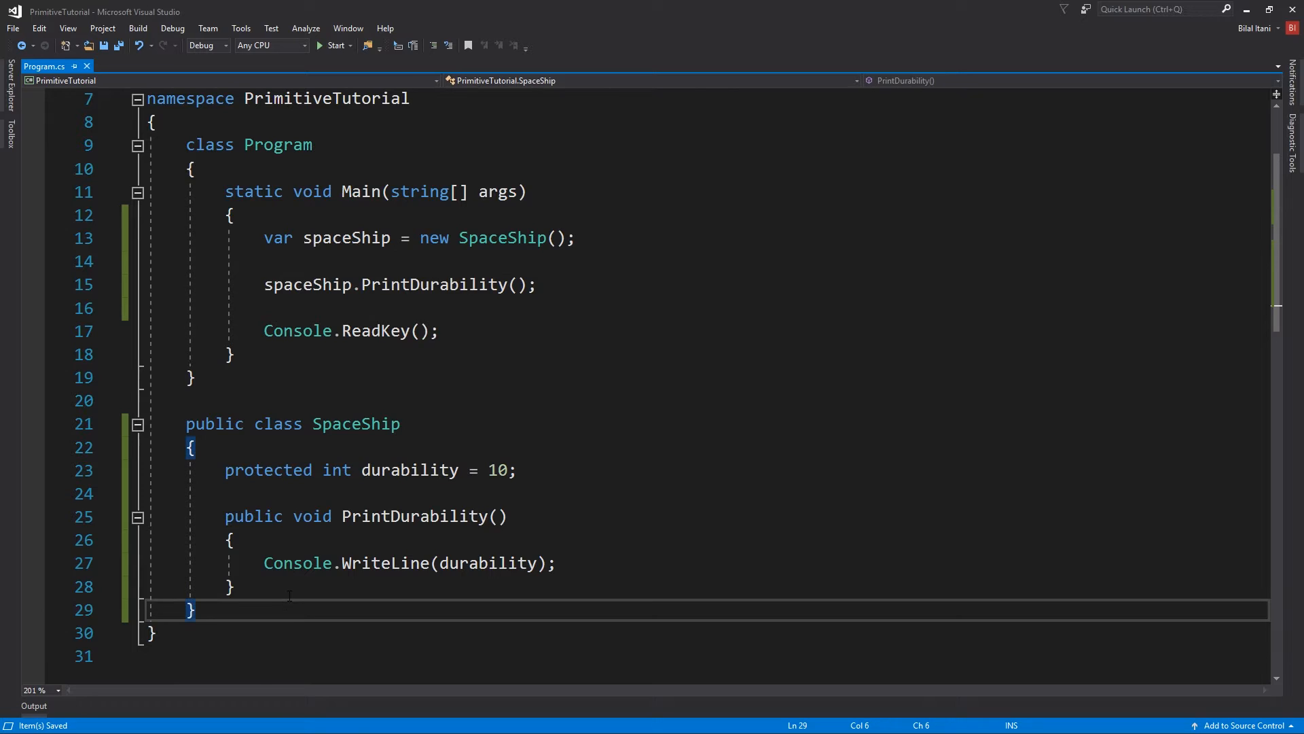
- Declare public class Interceptor : SpaceShip below the SpaceShip class
text(pub)
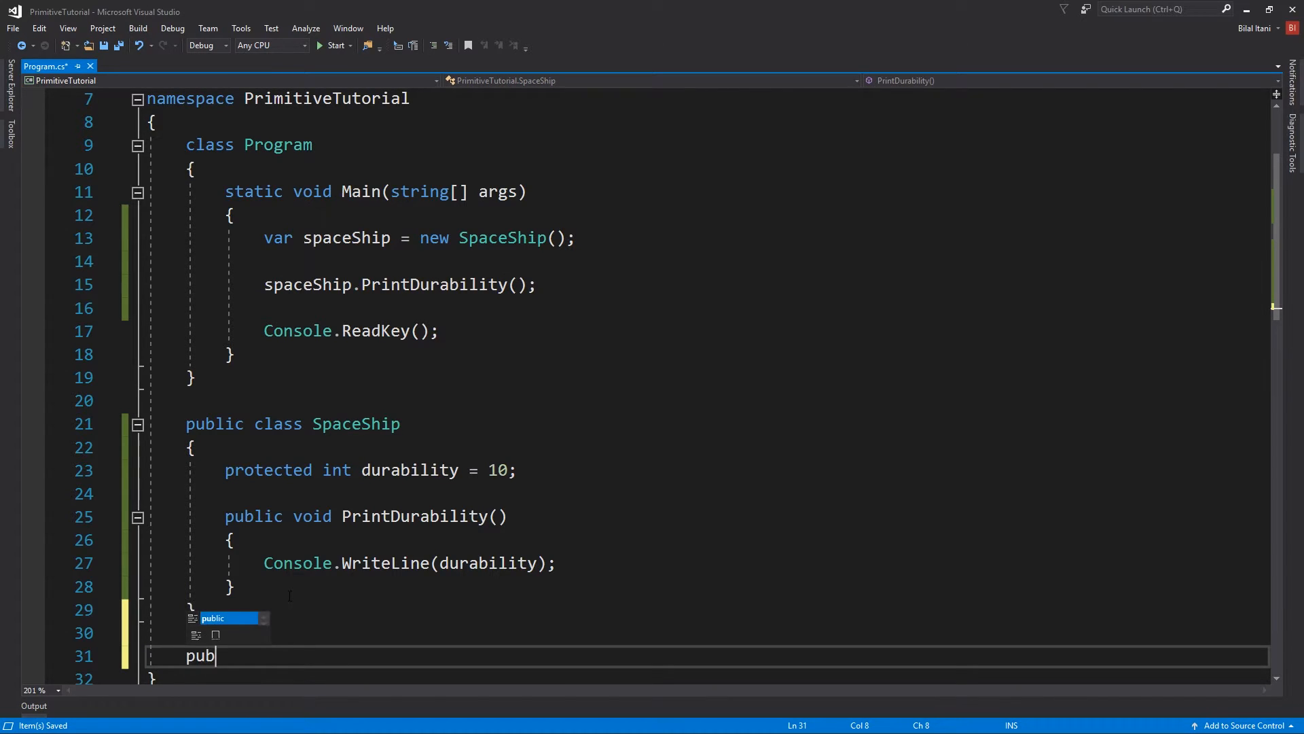
text(lic class Interce)
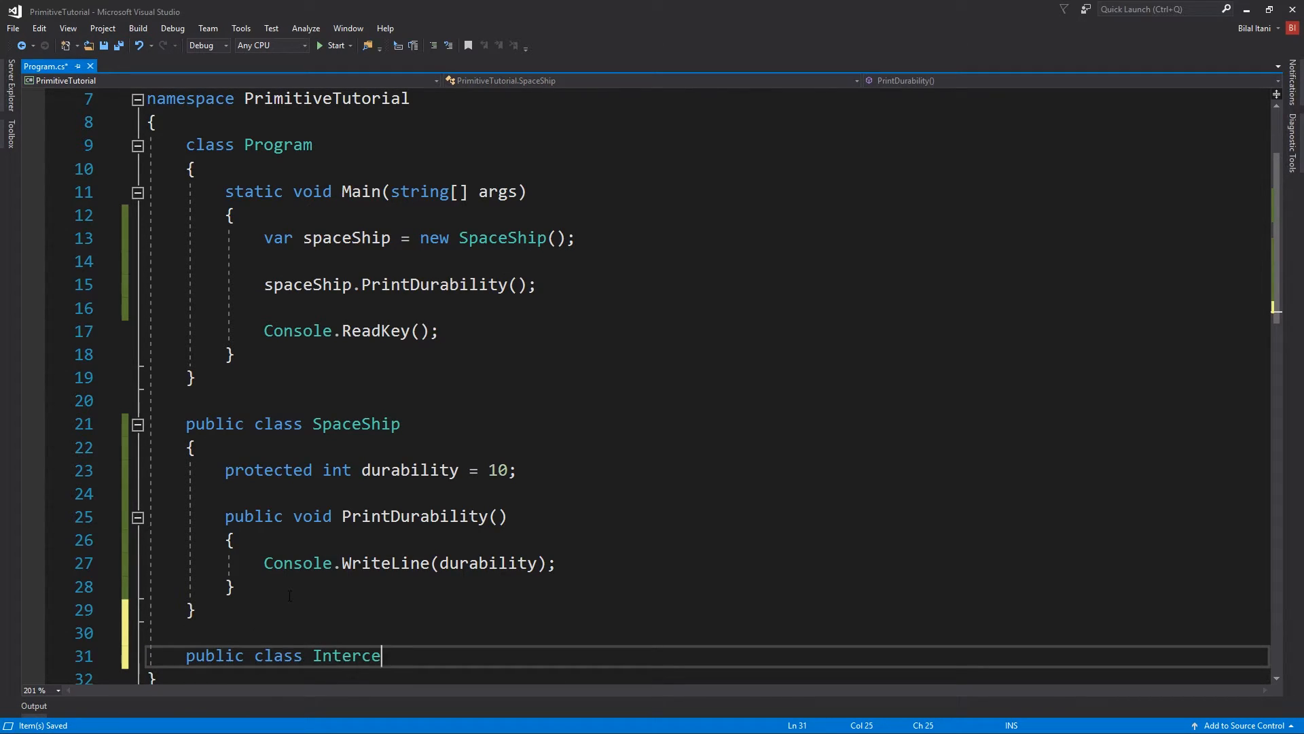
text(ptor :)
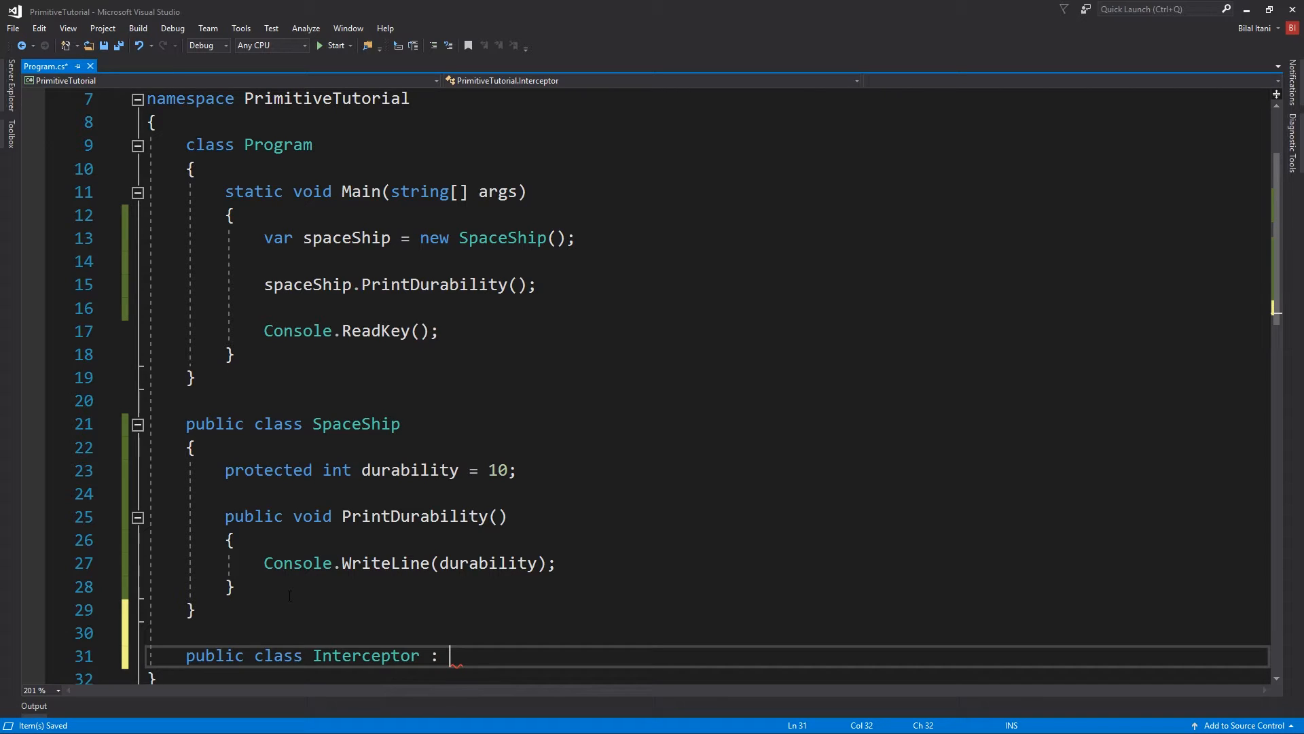
text(Spaces)
text({)
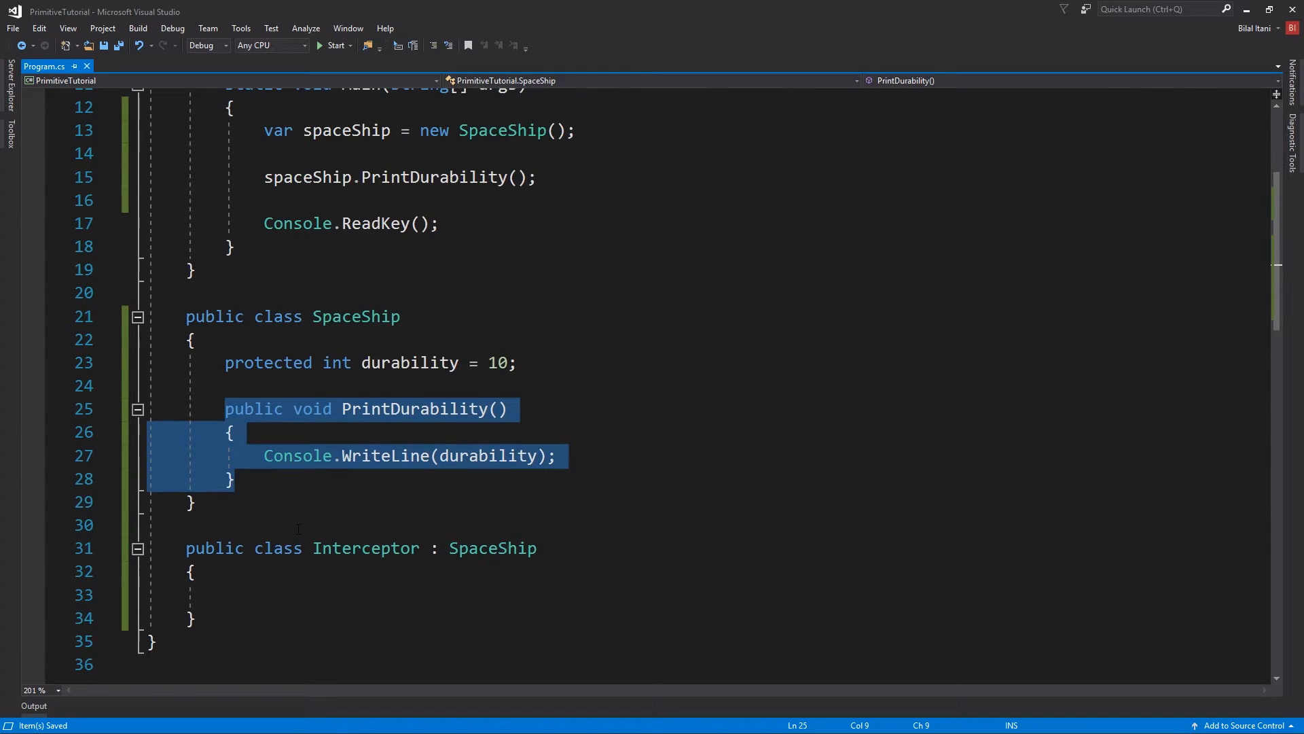
- Empty PrintDurability's body, mark it virtual, and begin a public member inside Interceptor
key(Delete)
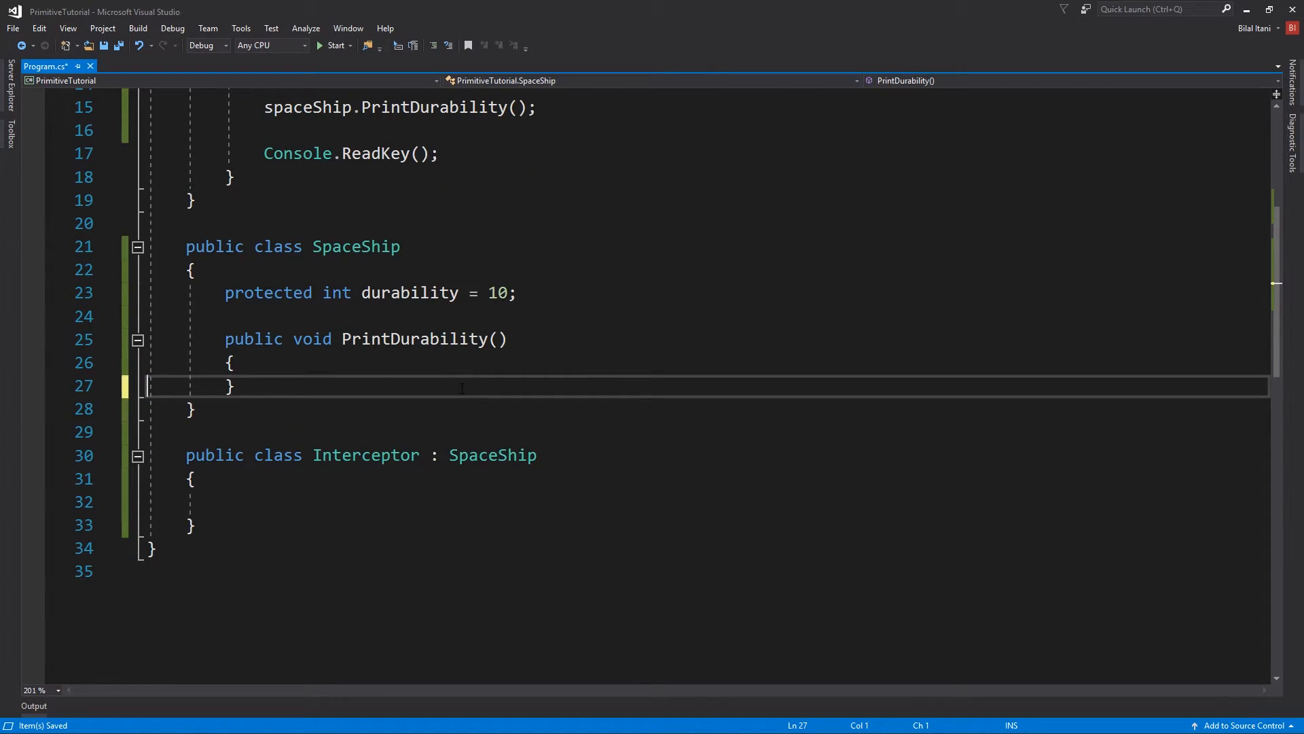
scroll(down, 3)
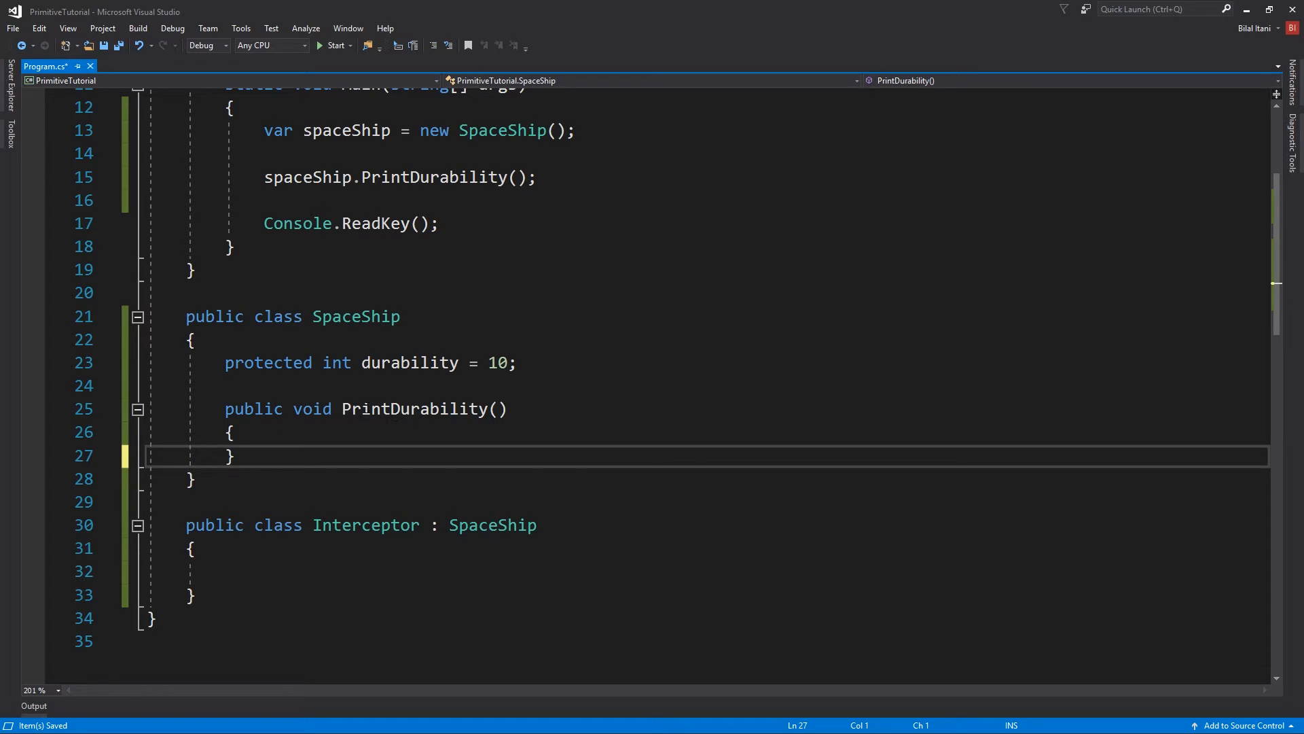
click(224, 571)
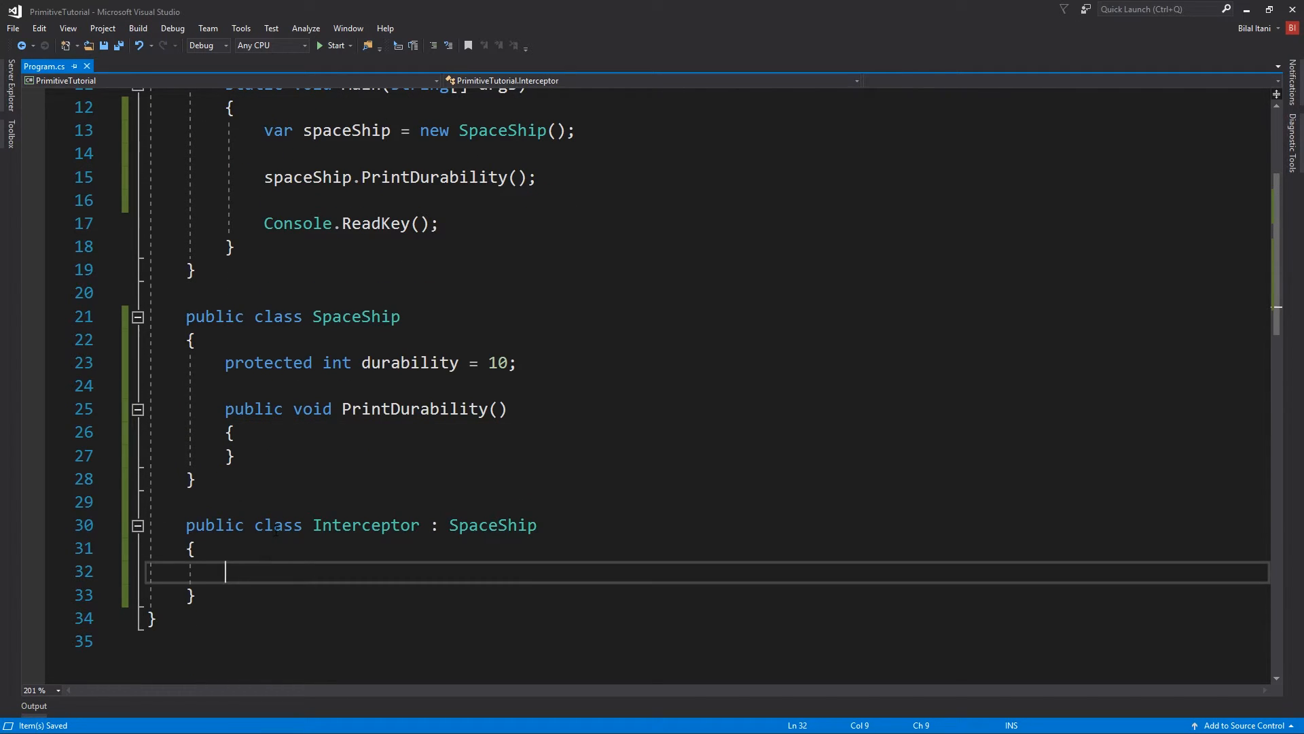
text(public)
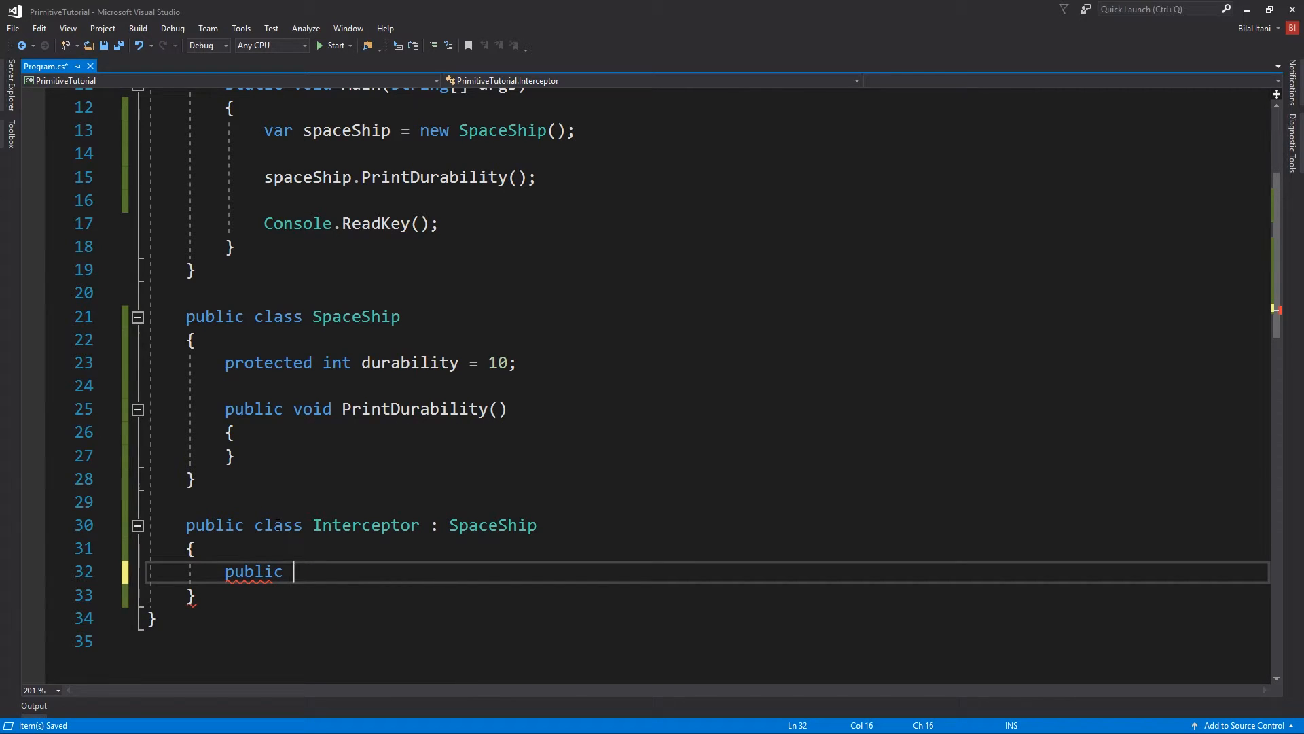
text(virtual)
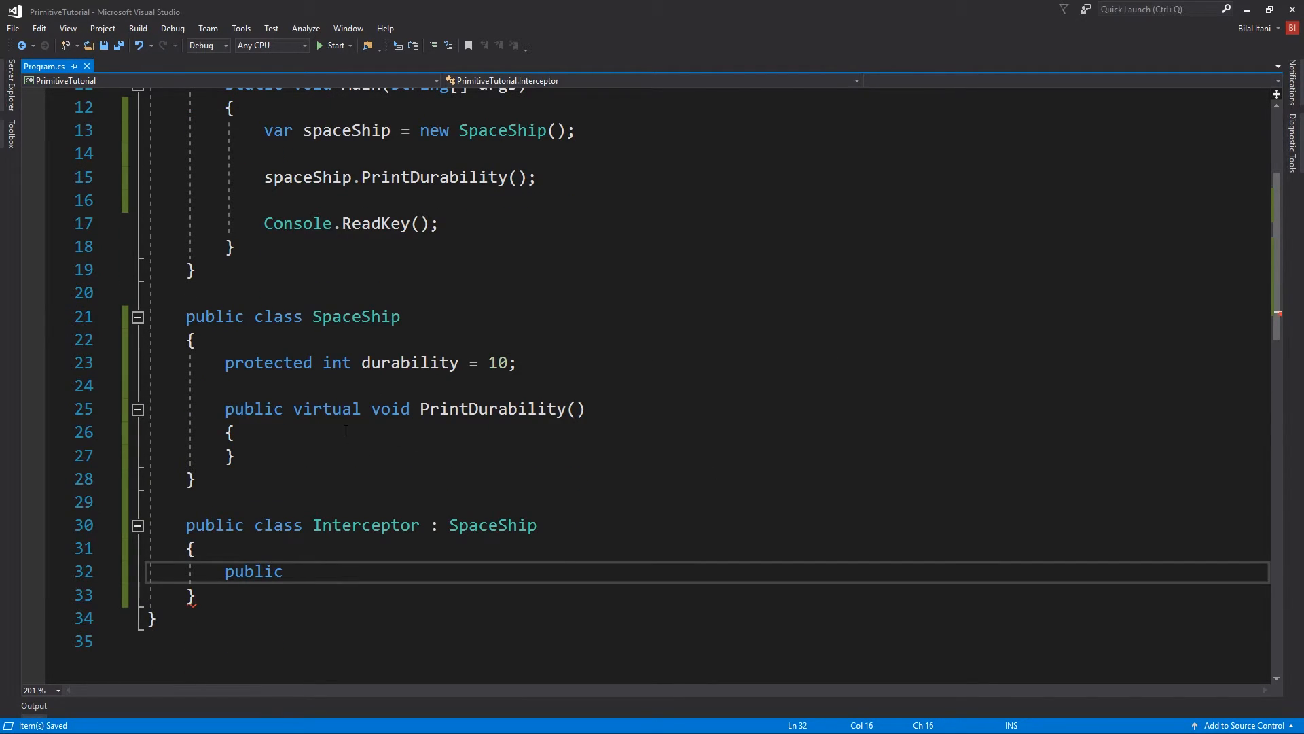
- Override PrintDurability in Interceptor with a body of Console.WriteLine(durability); instead of the base call
text(ove)
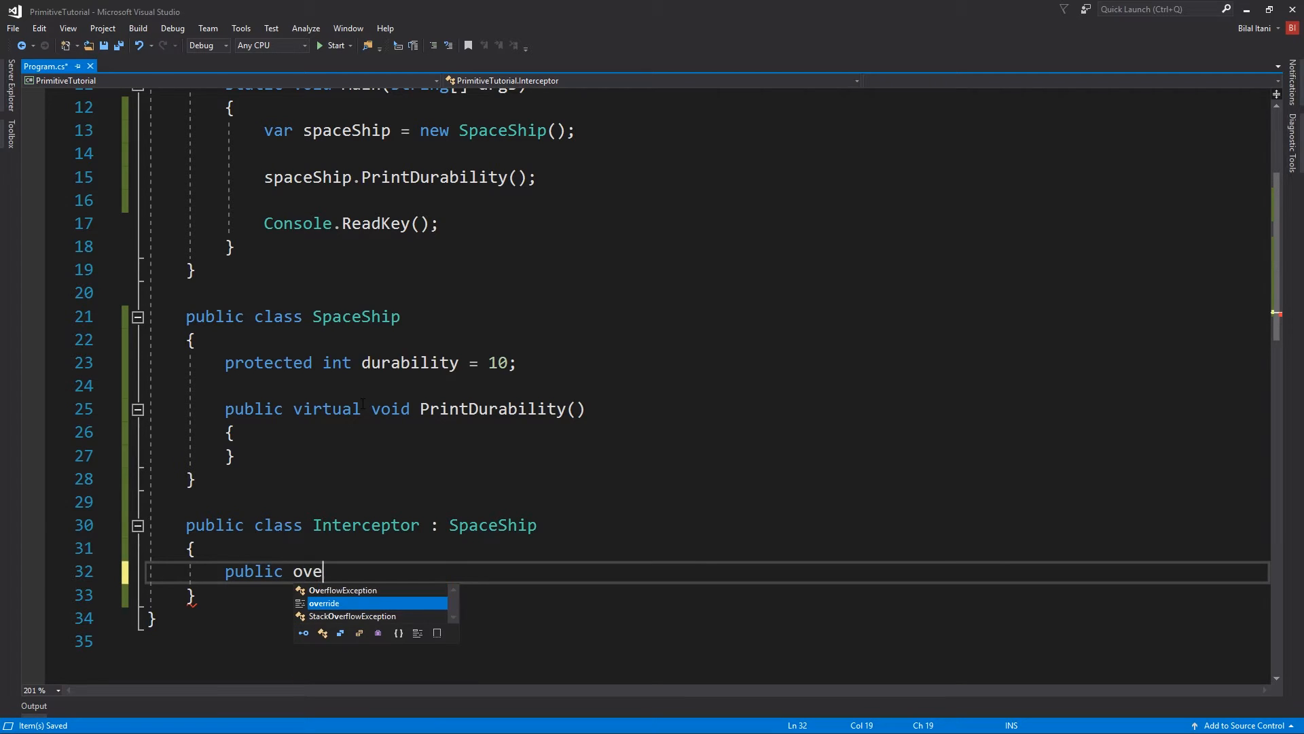
key(Tab)
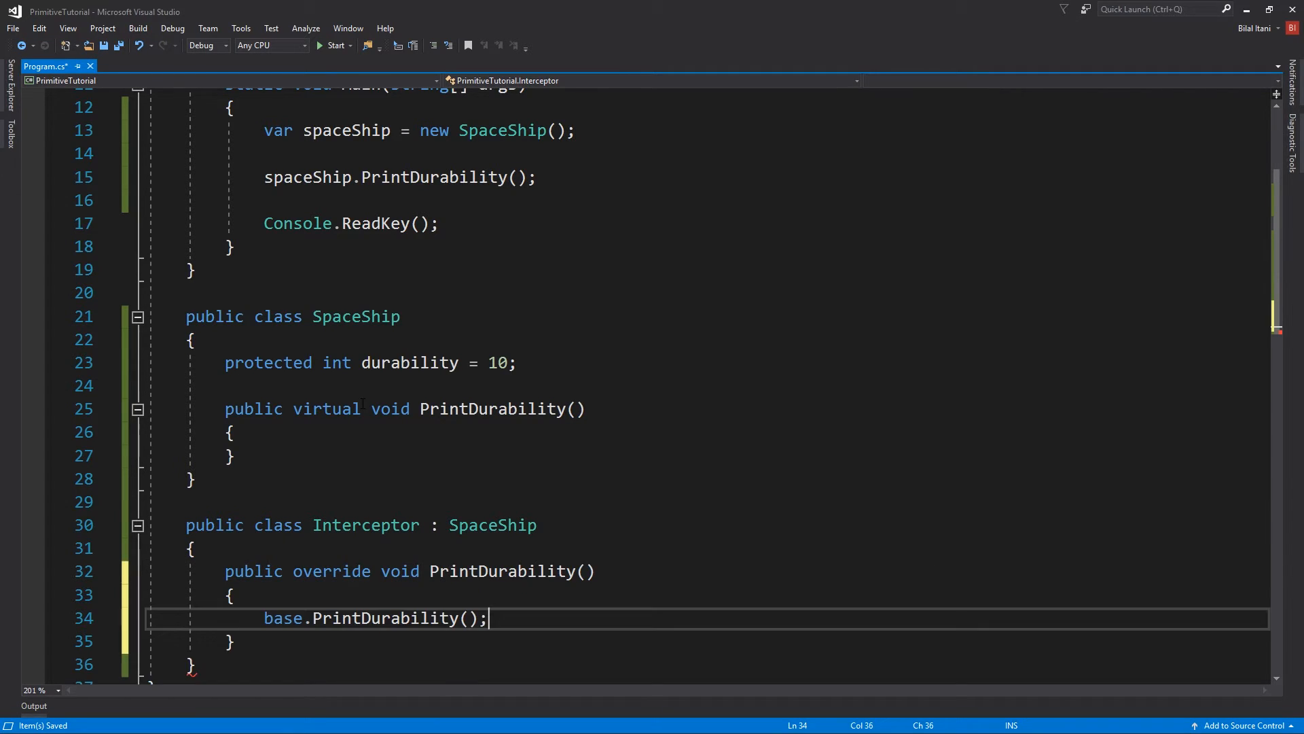
mouse_move(420, 616)
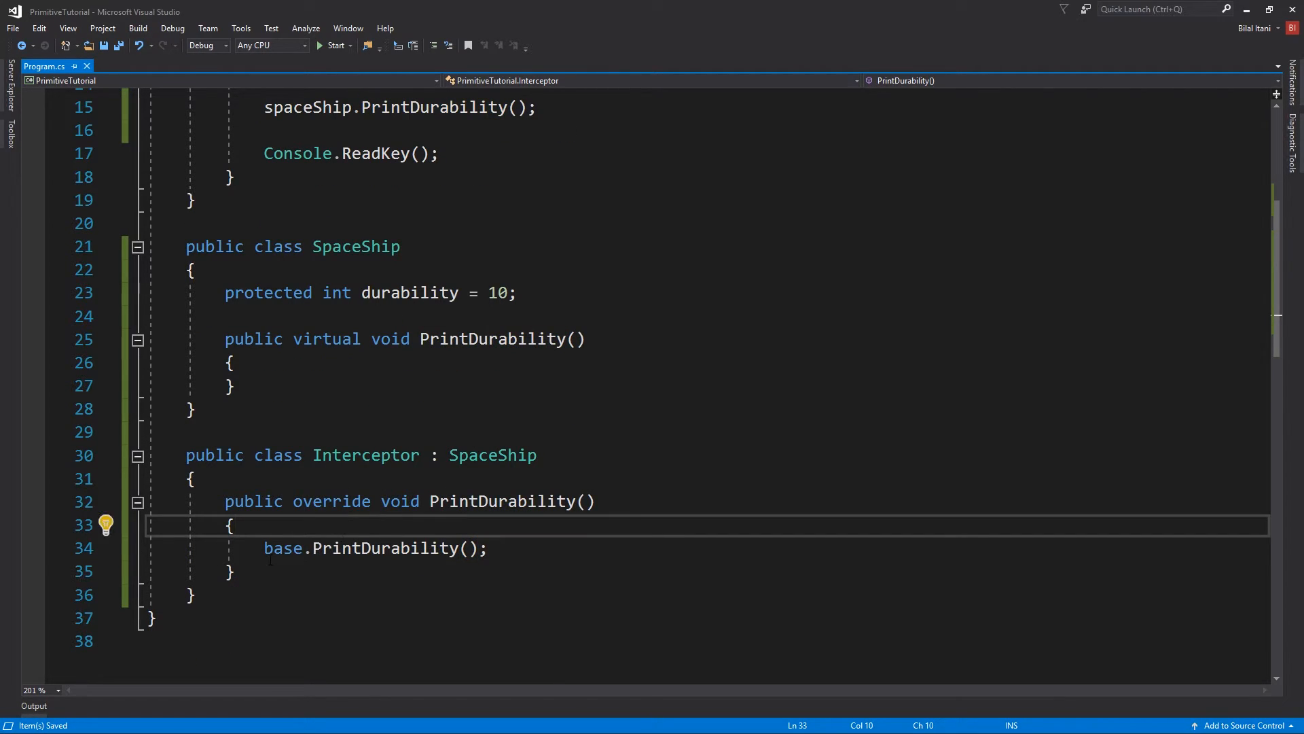
text(p)
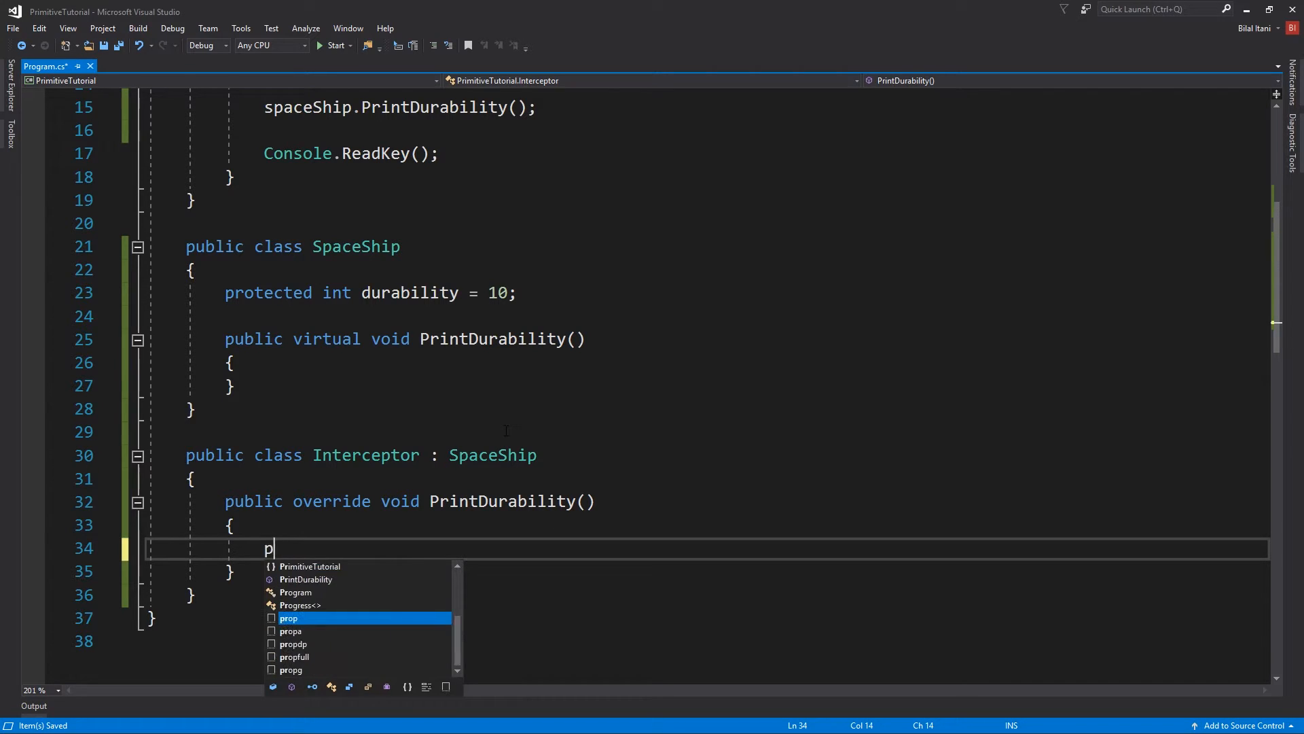
text(Console.WriteLine()
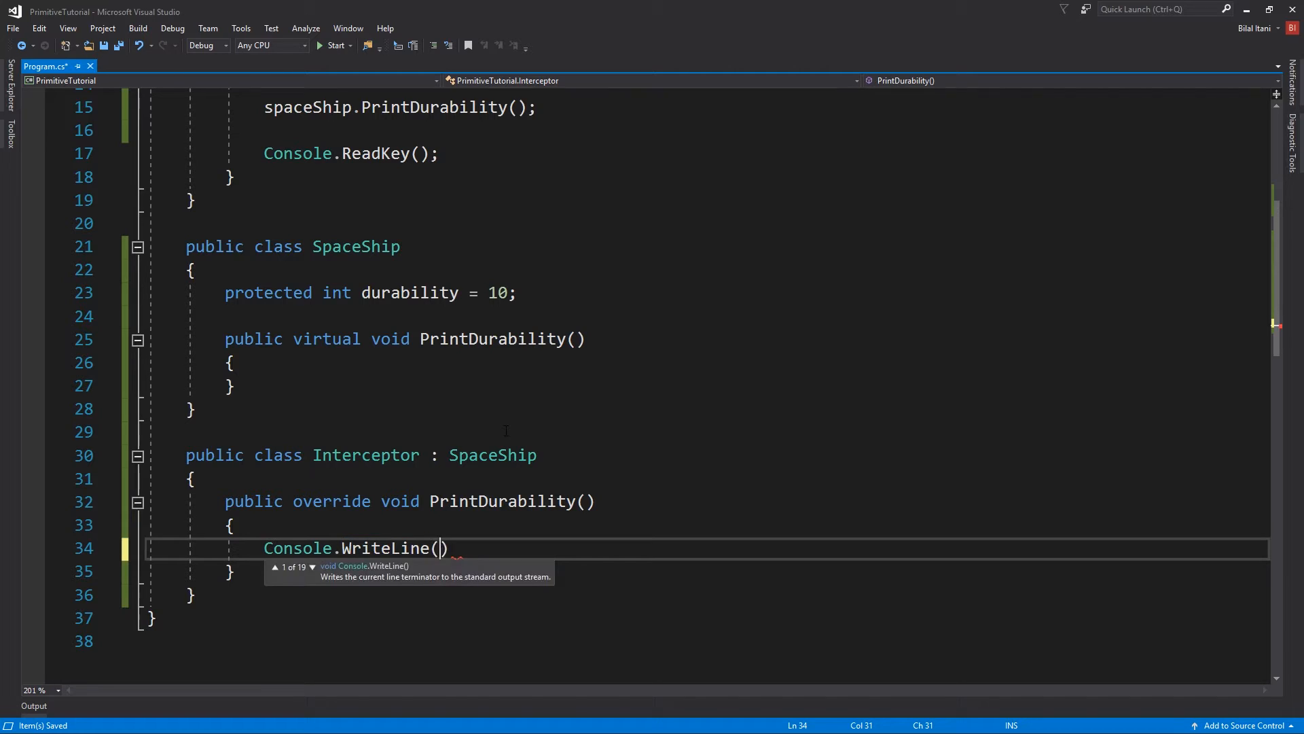
text(durability)
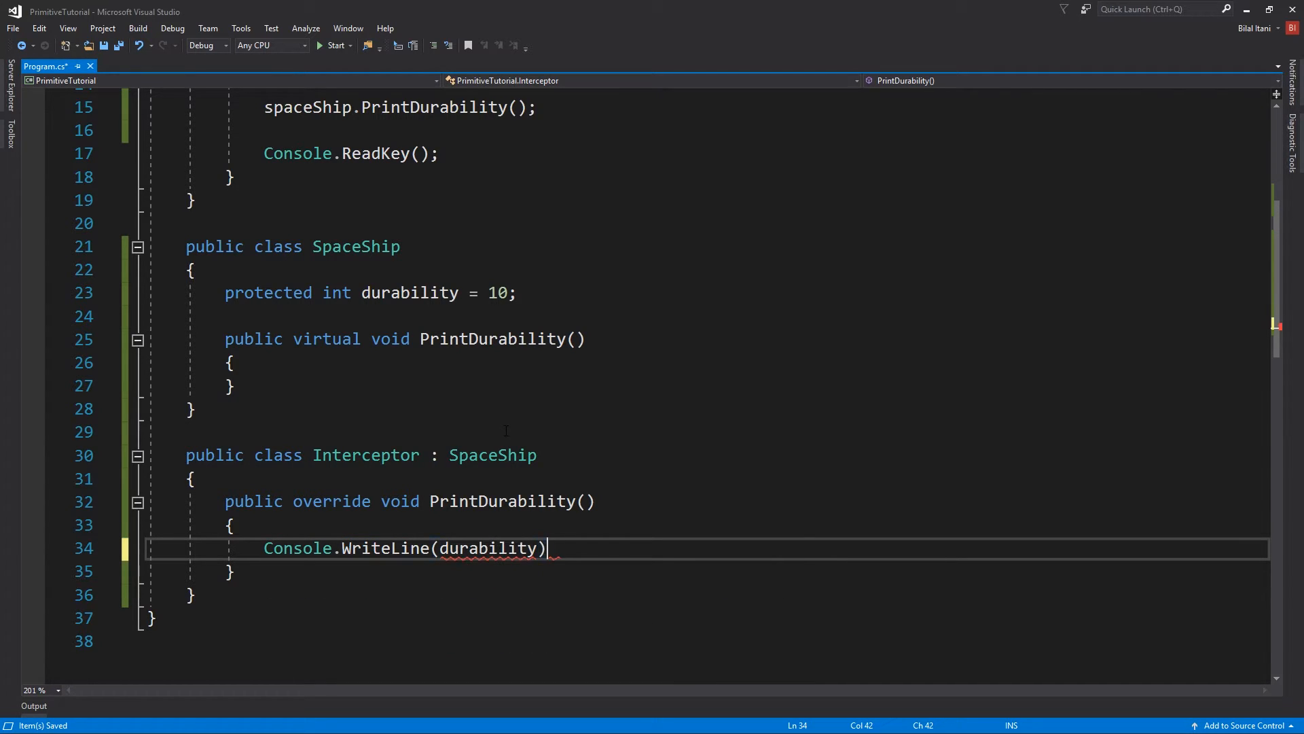
text(;)
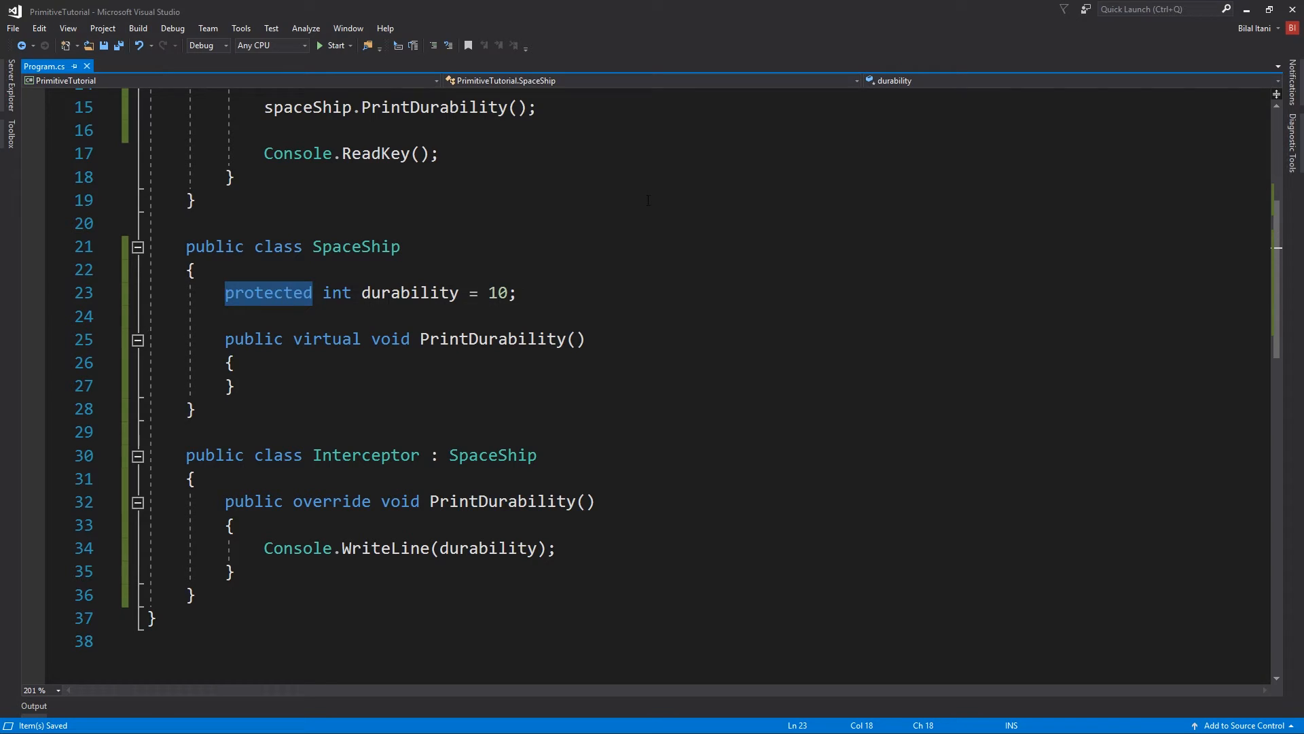
text(private)
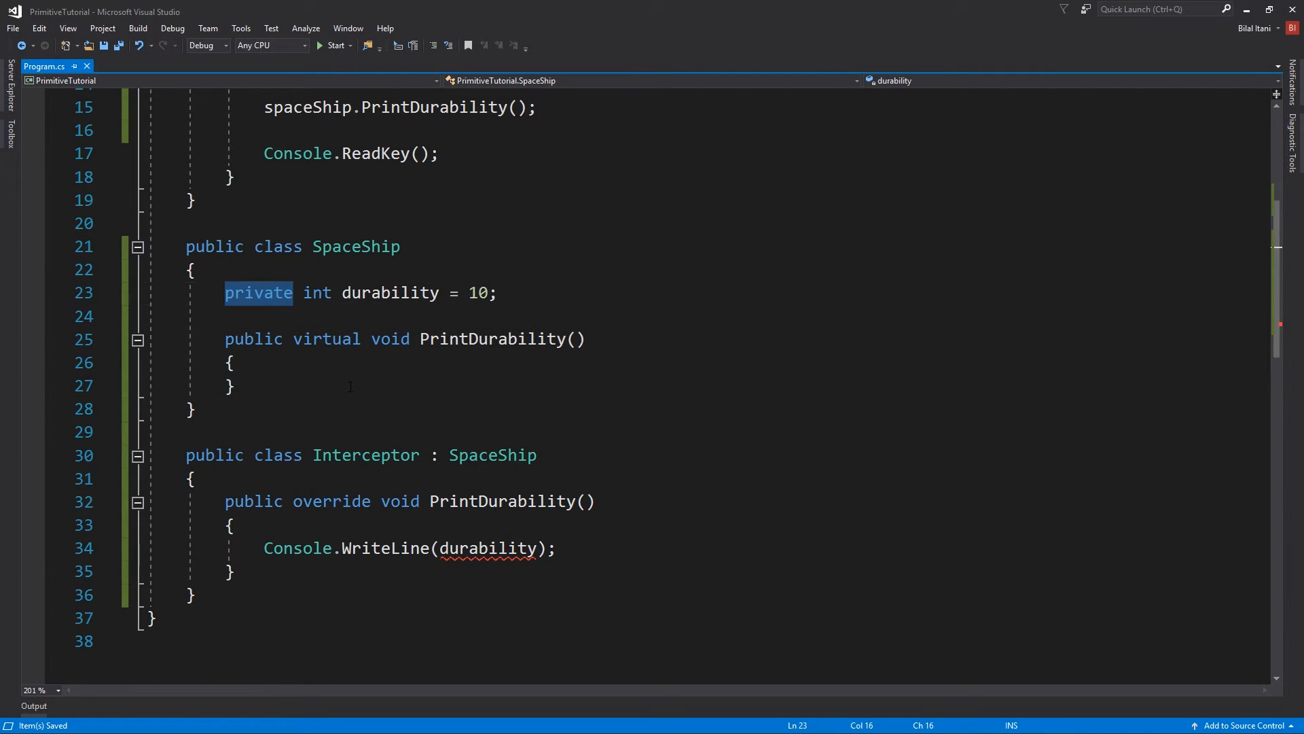
text(public)
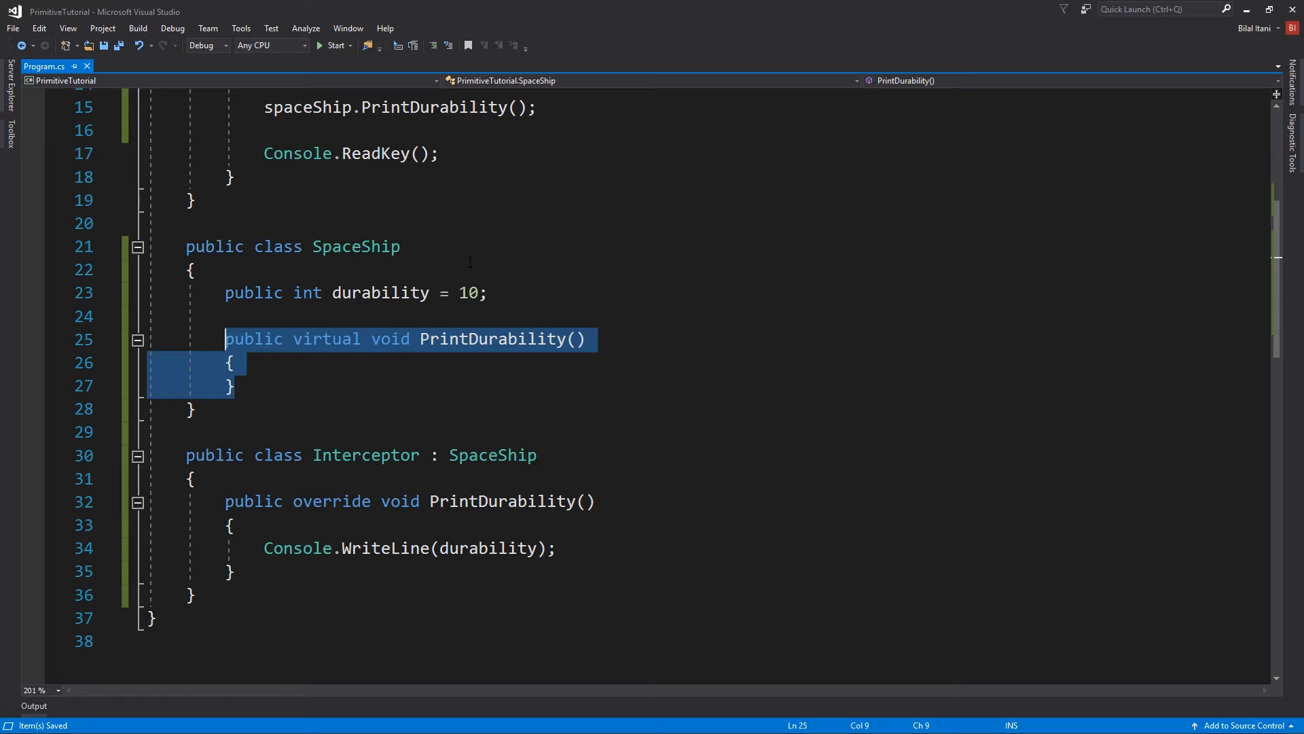
mouse_move(496, 481)
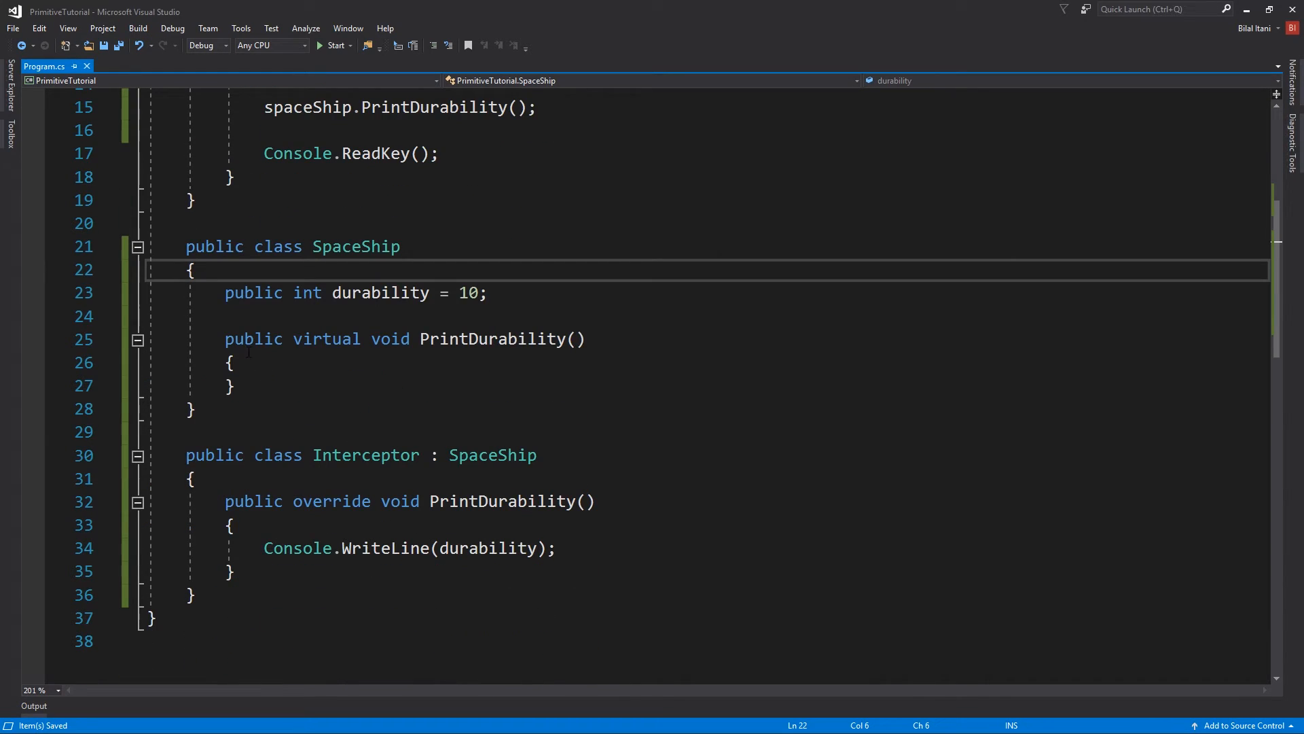
text(prote)
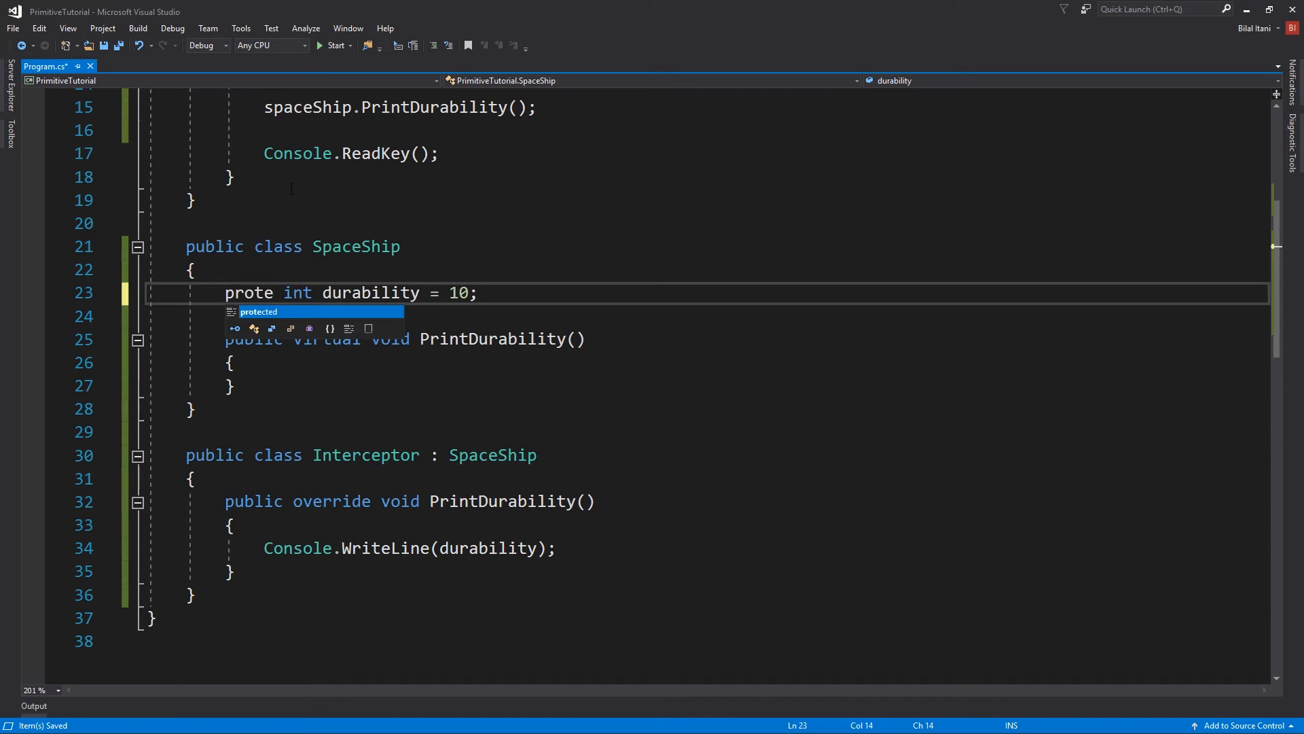
key(Tab)
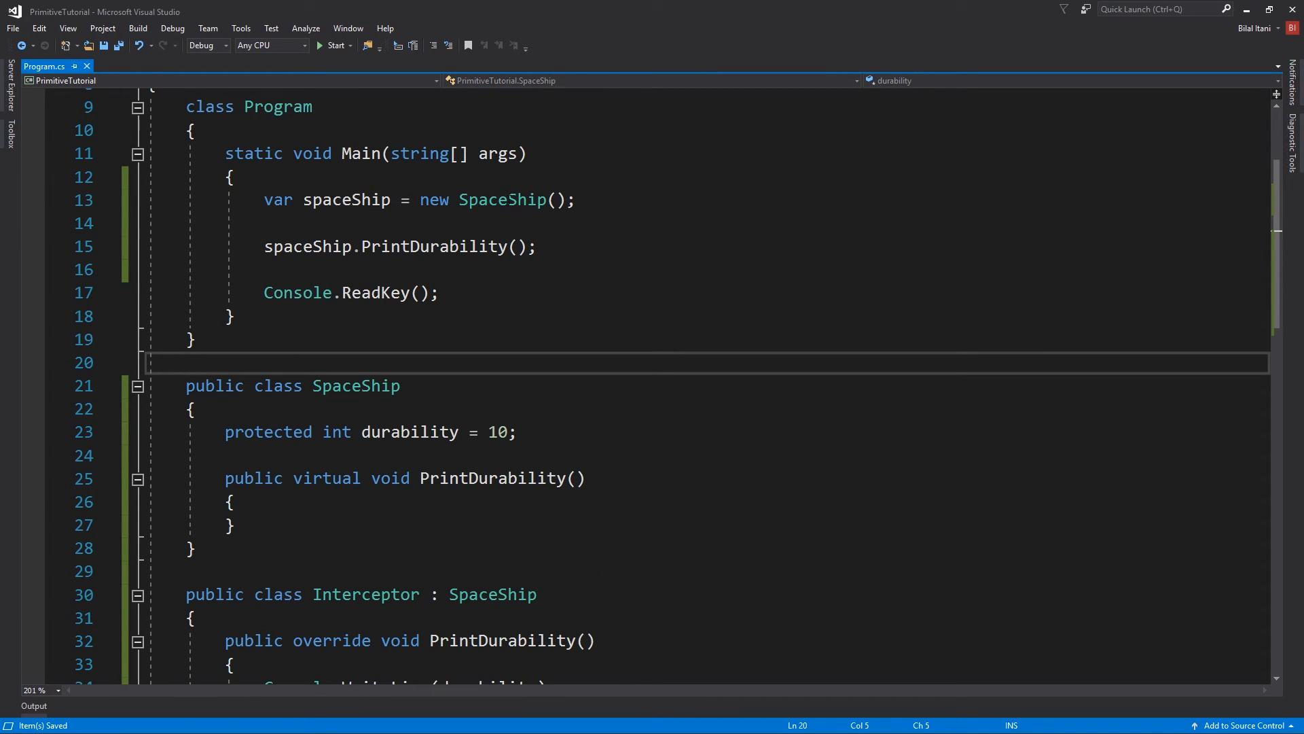
- Change line 13 of Main to 'SpaceShip spaceShip = new Interceptor();'
click(187, 361)
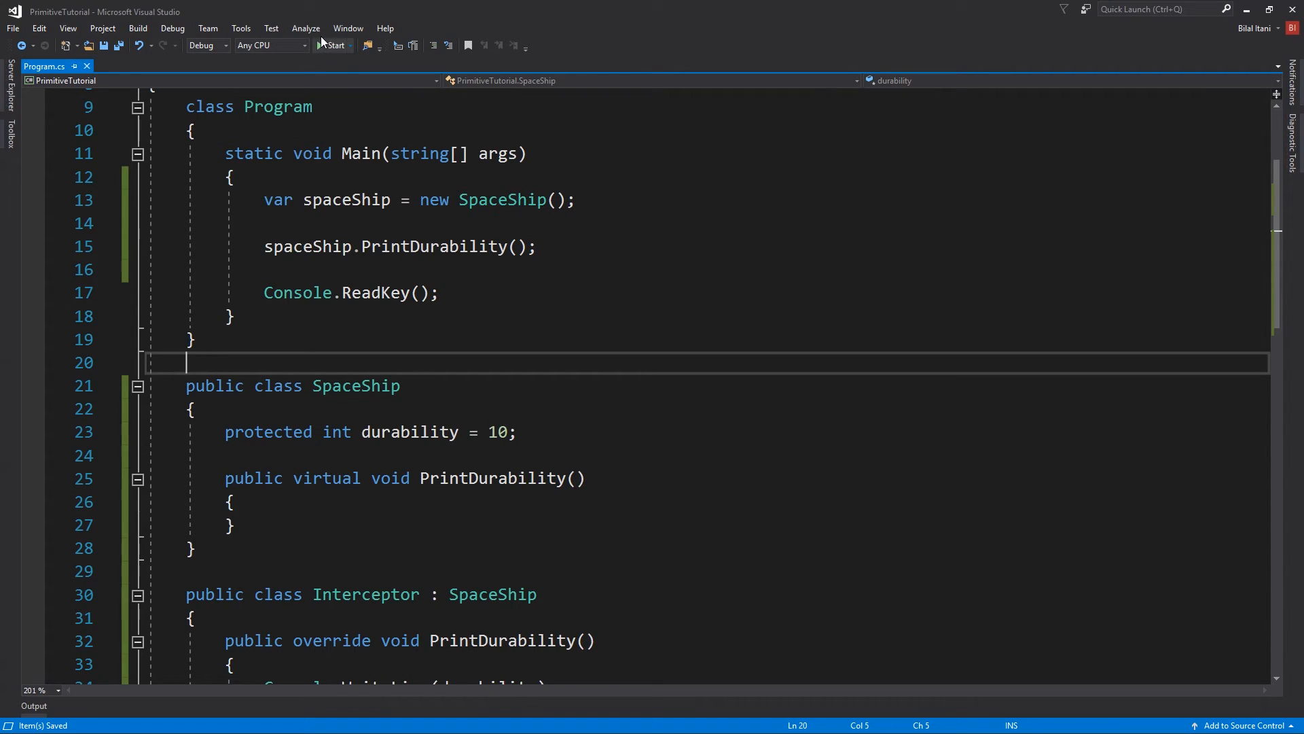
click(331, 45)
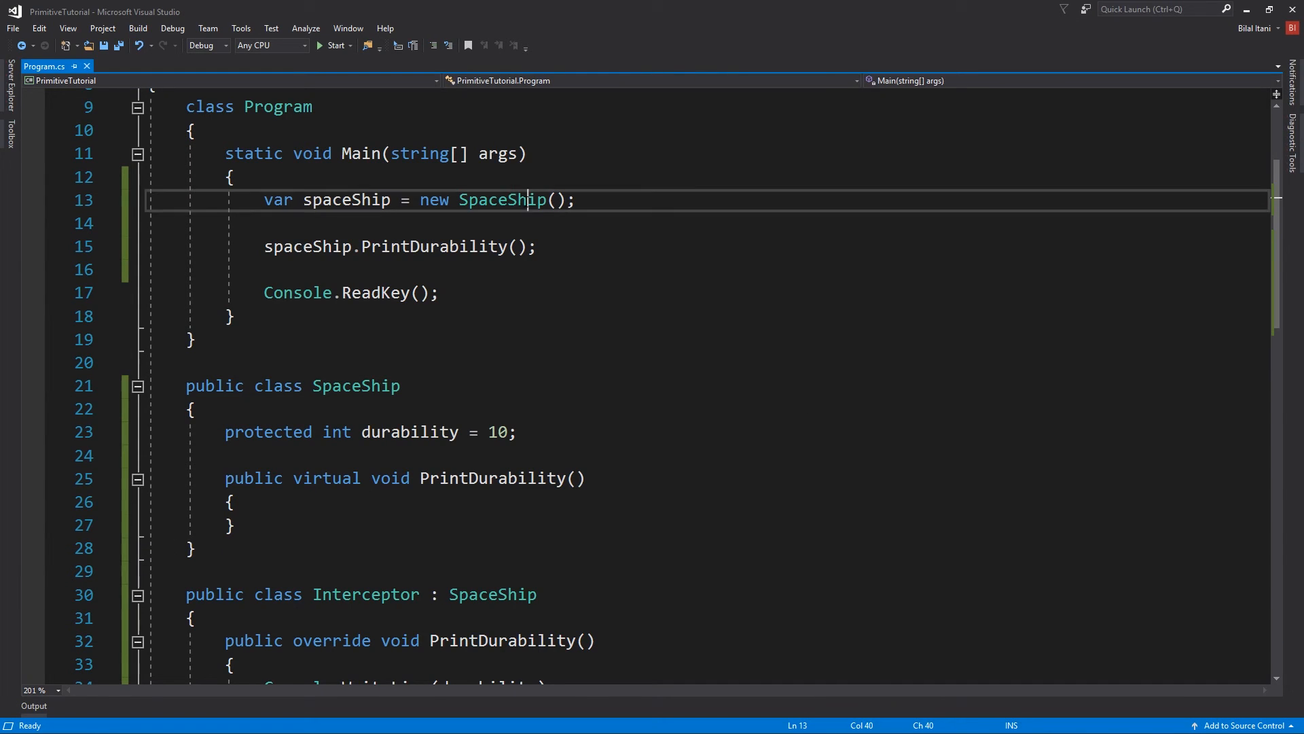
text(Inter)
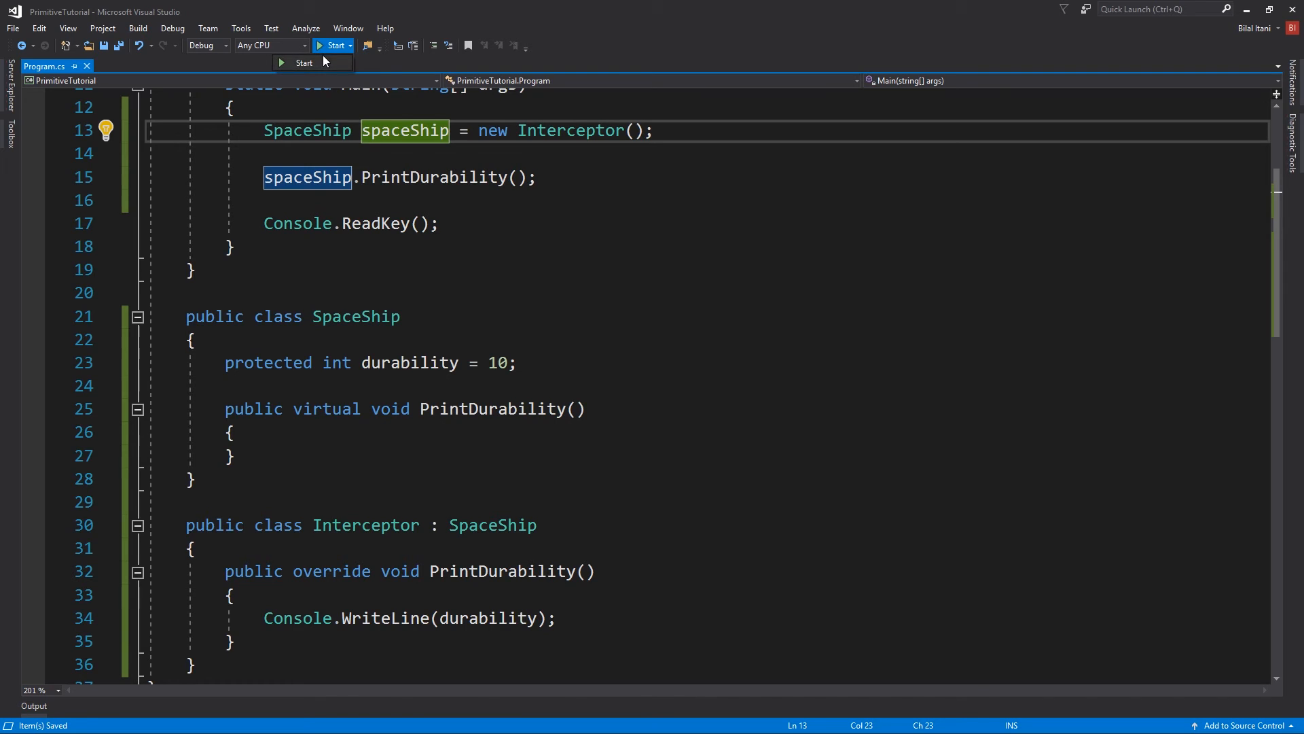
- Run the program and bring its console output, showing 10, into focus
click(332, 45)
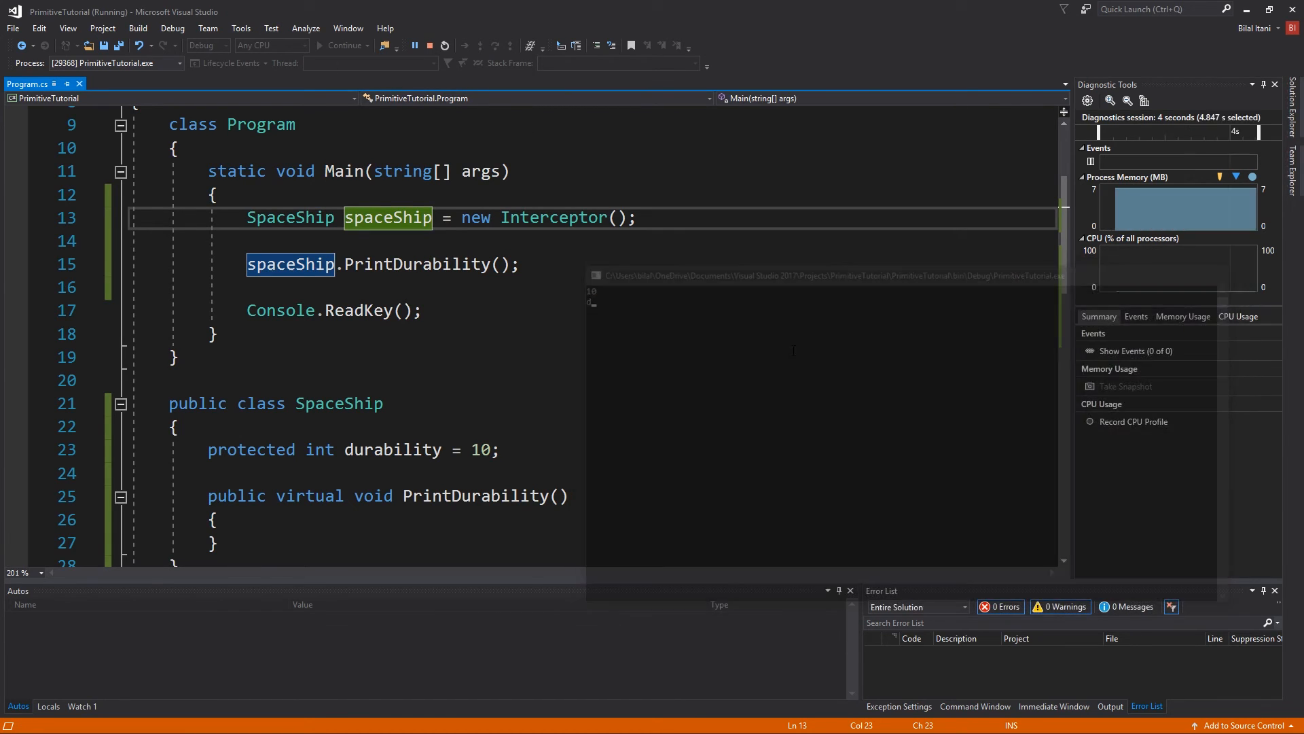
click(414, 46)
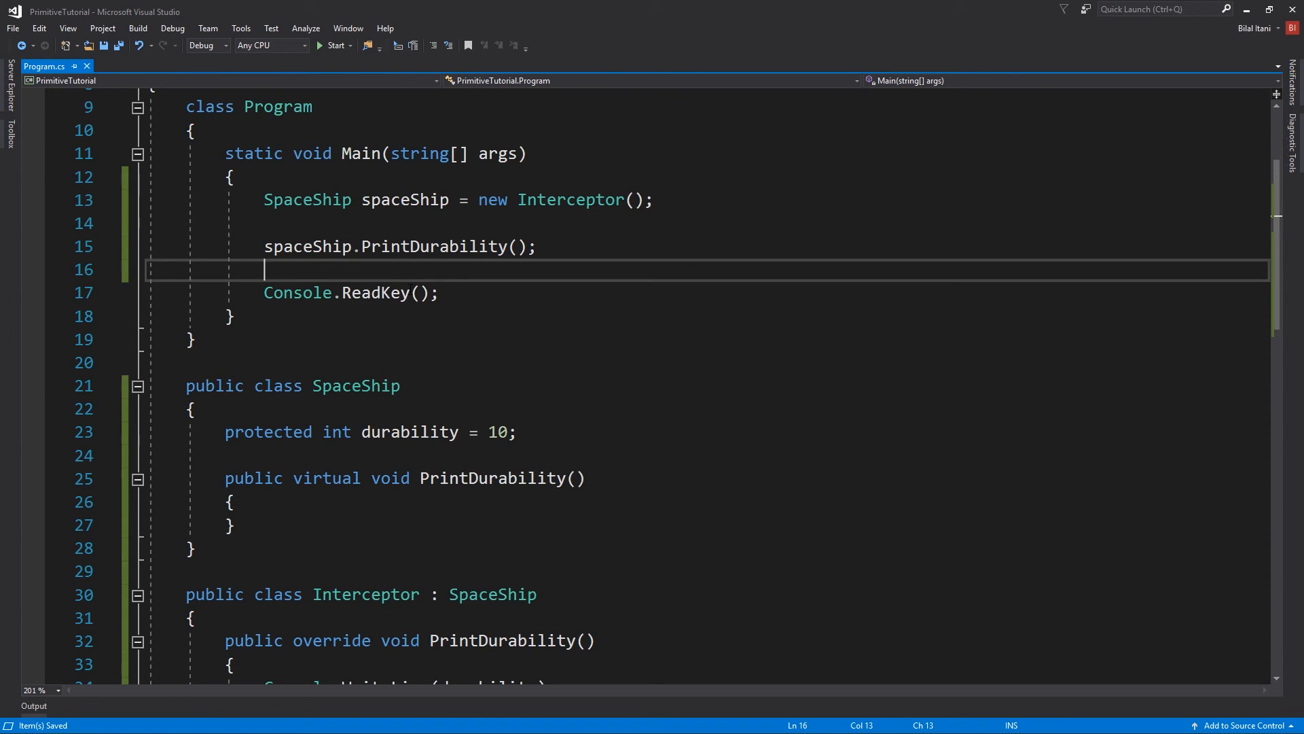
mouse_move(440, 531)
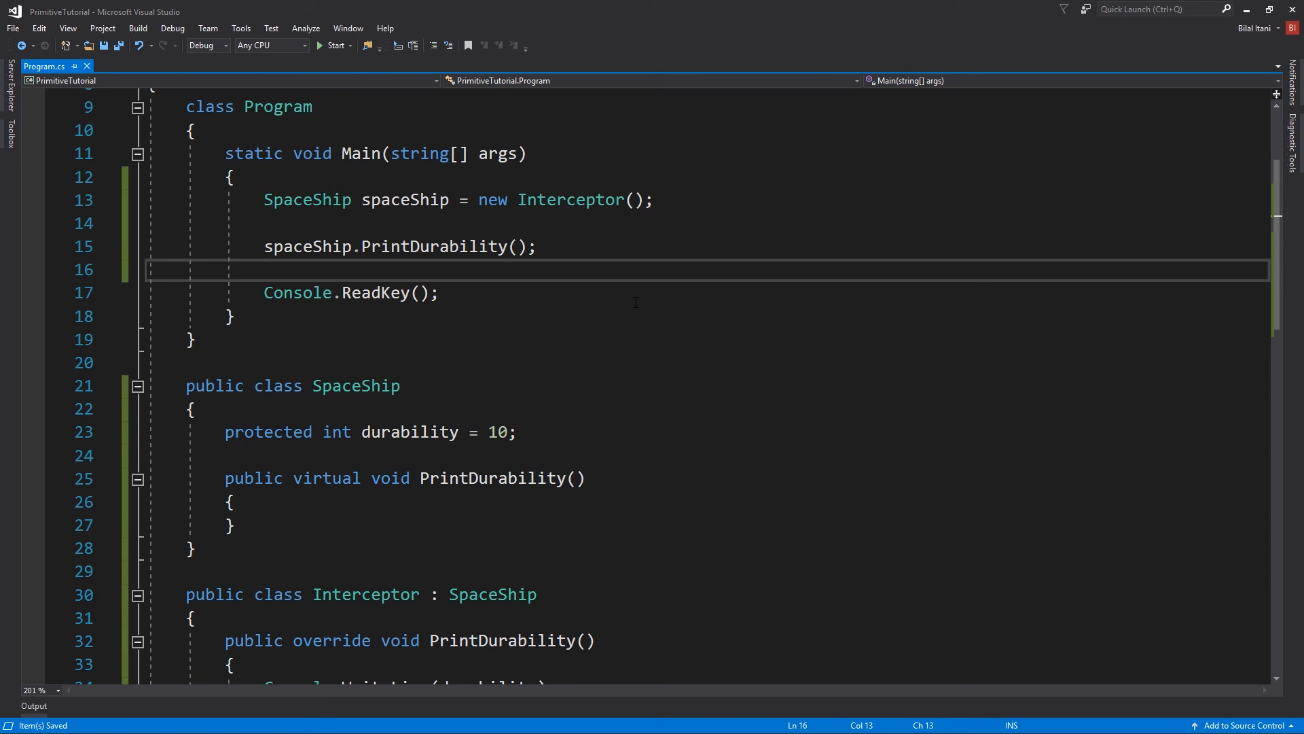
- End the running program and return to the Program.cs editor showing Main
click(265, 269)
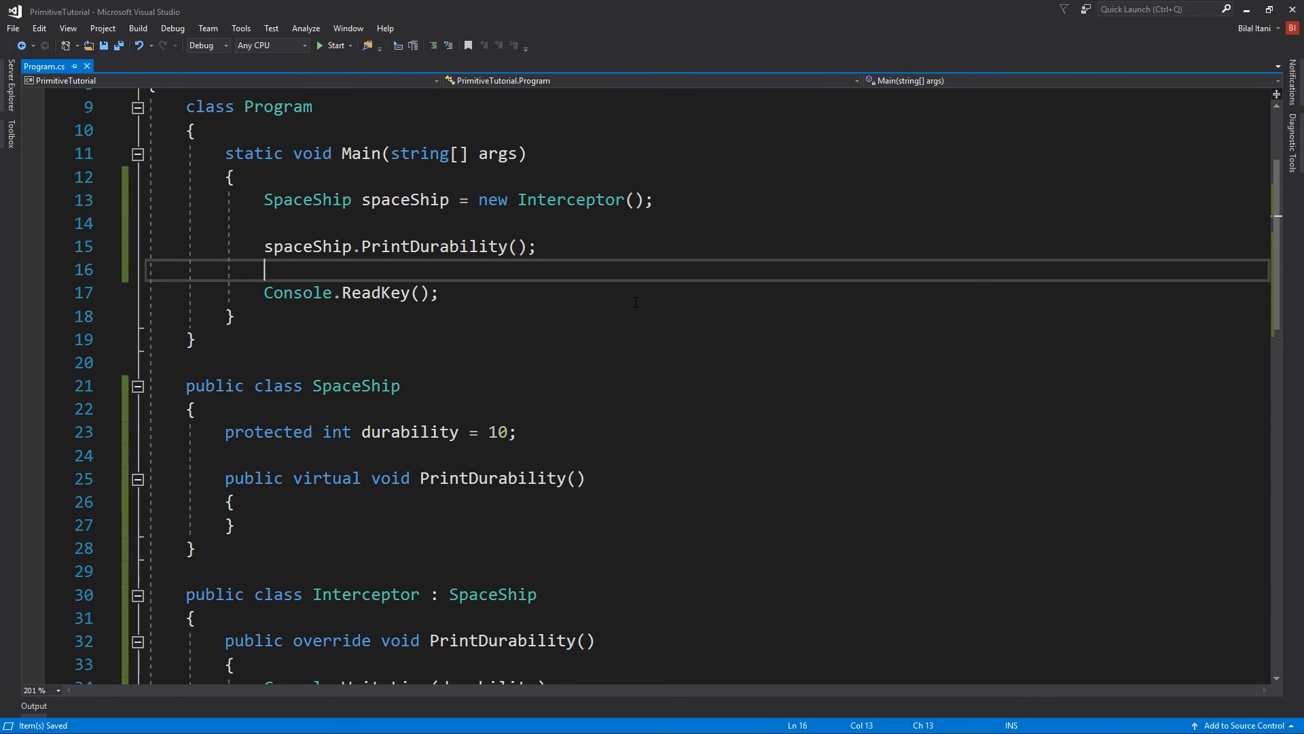